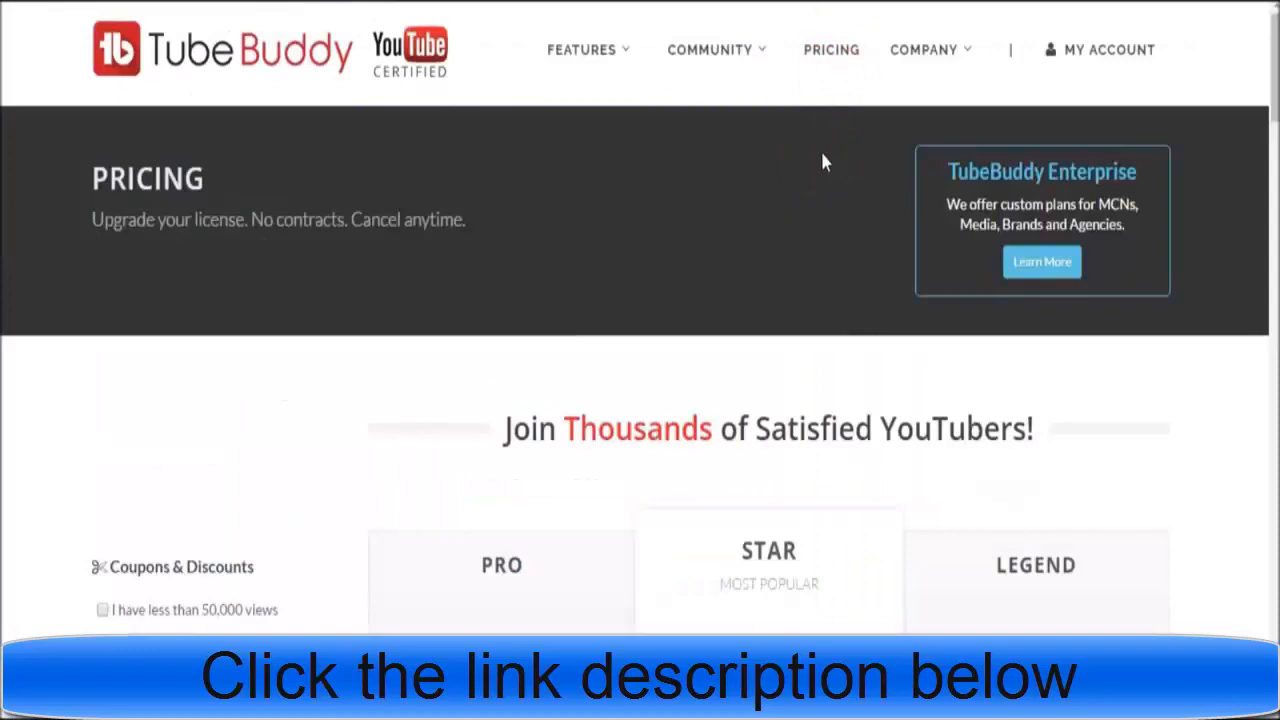
Step: Start a search phrase in the brand alert form, then clear the mistyped text
scroll("down", 3)
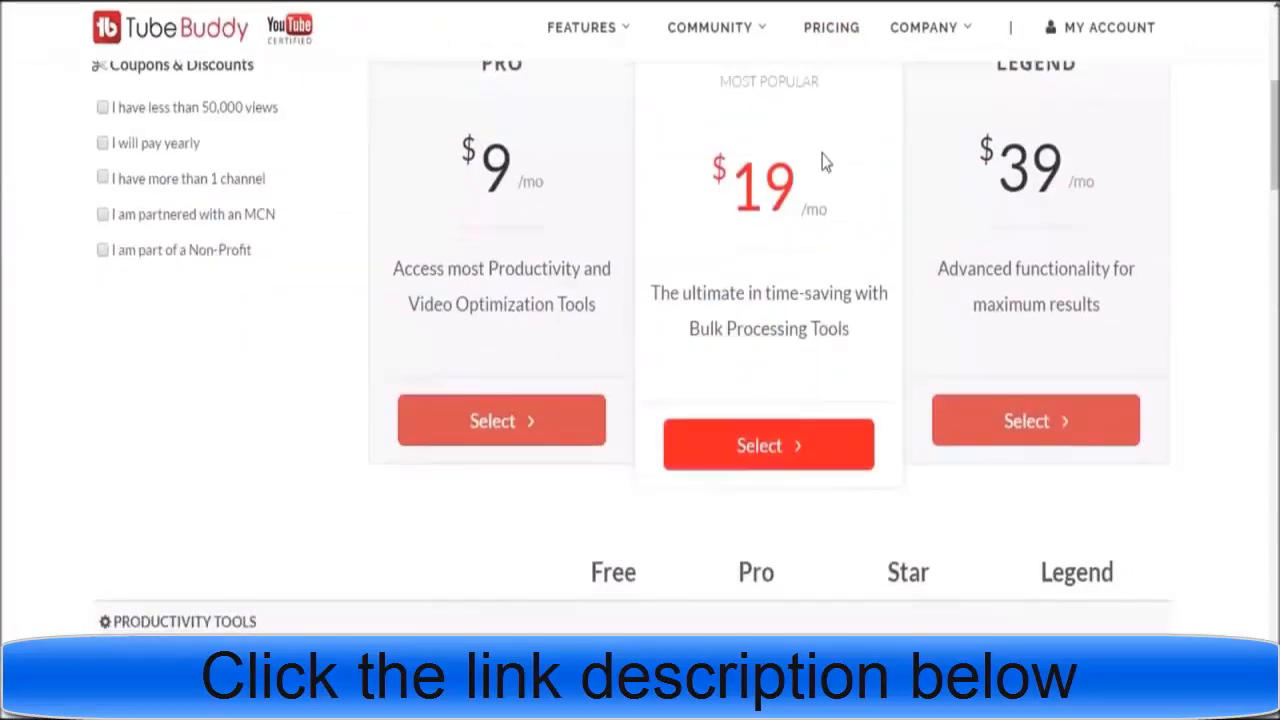
scroll("down", 3)
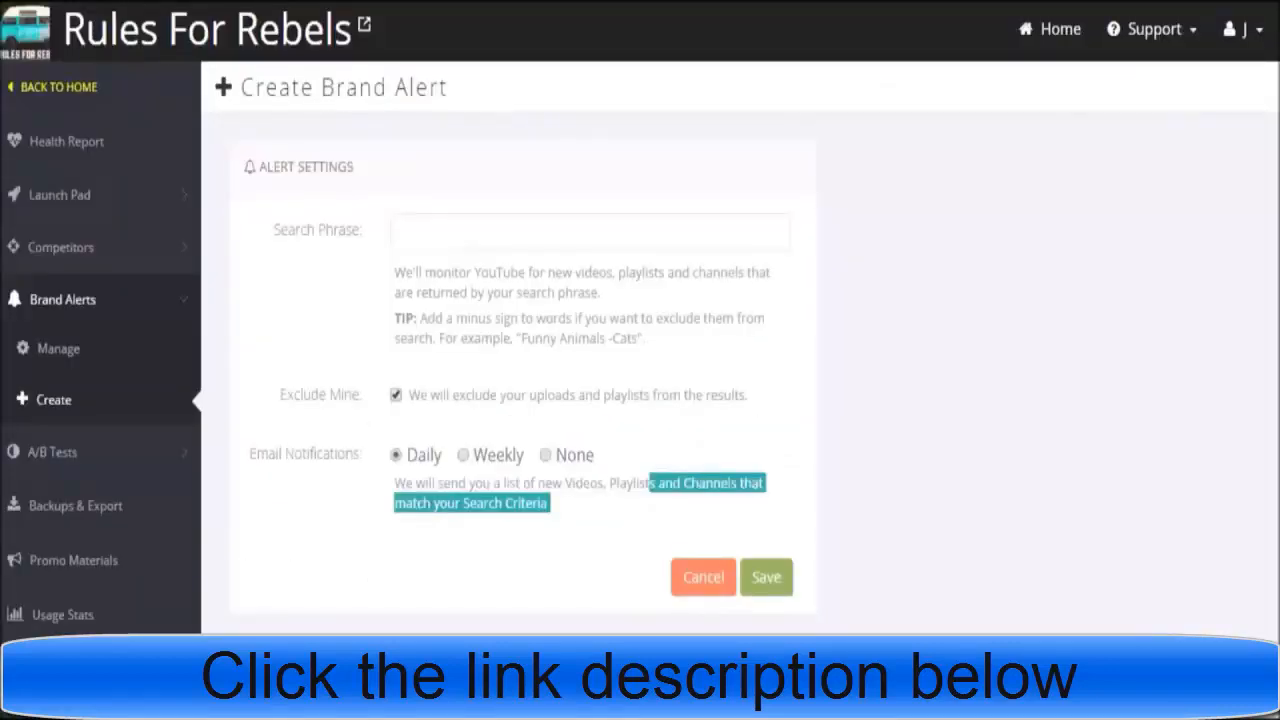
mouse_move(556, 272)
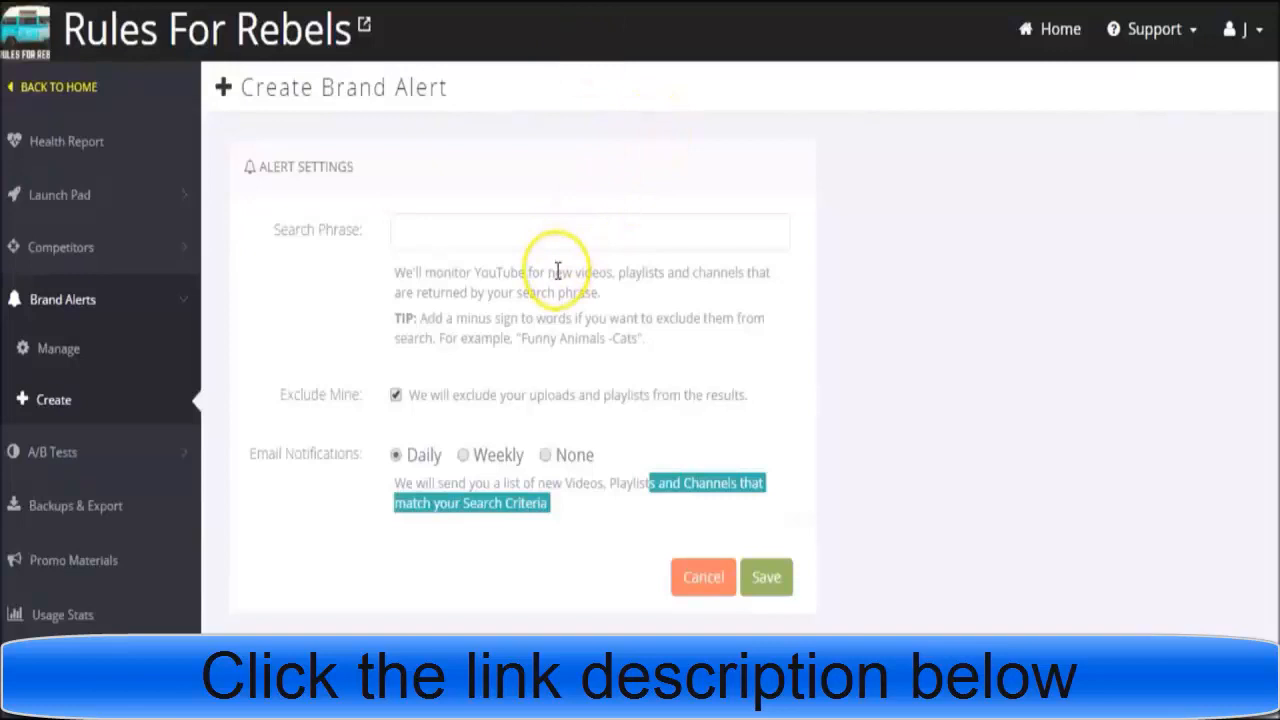
left_click(560, 232)
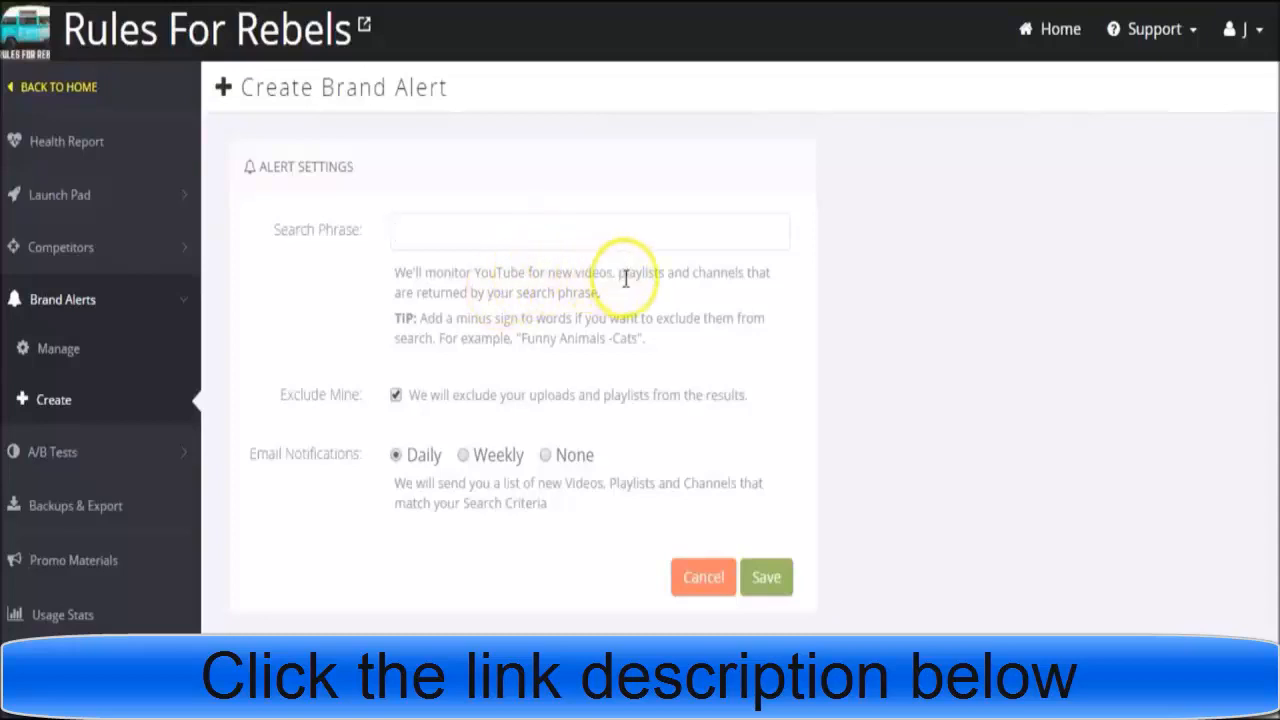
mouse_move(530, 294)
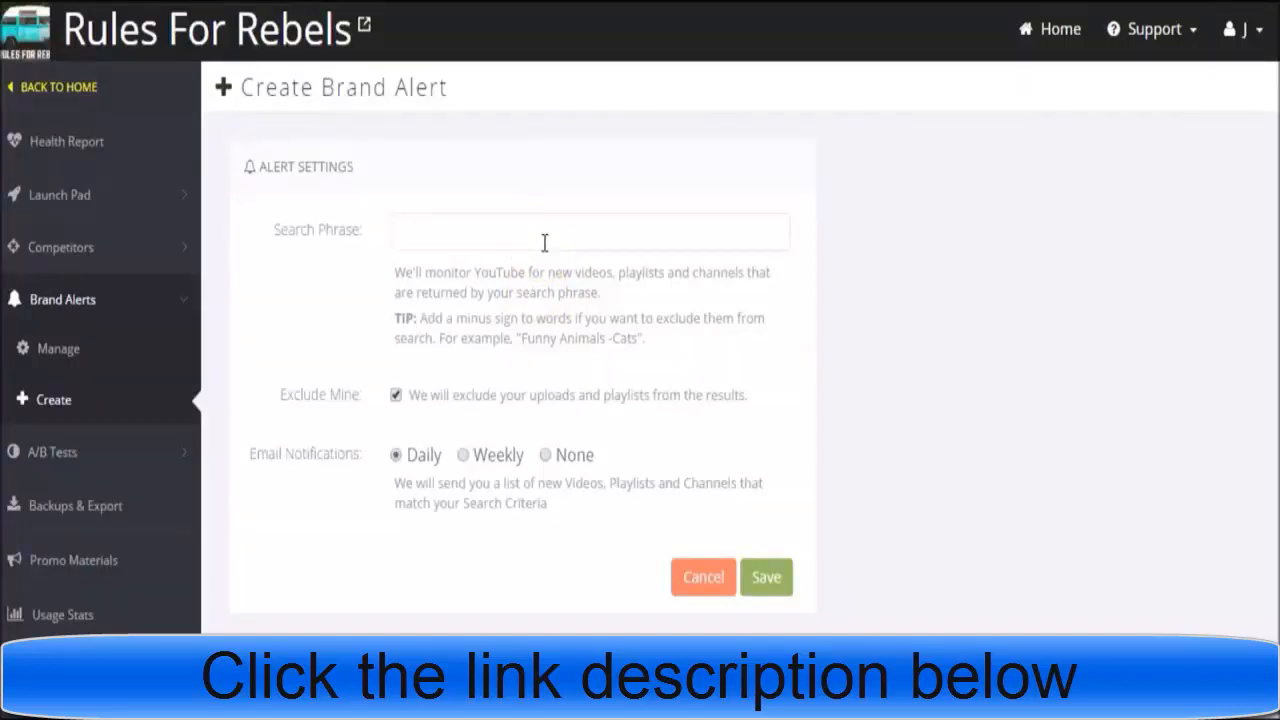
type("beard buddy,")
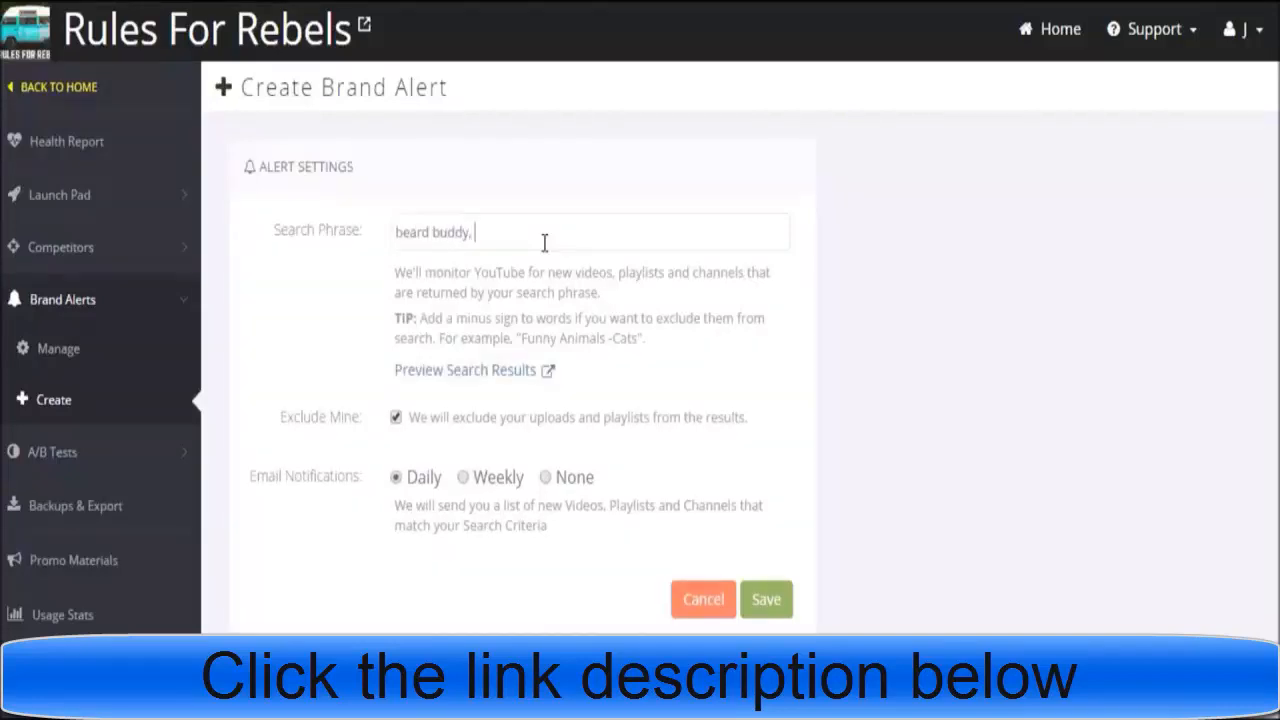
type("-reviews")
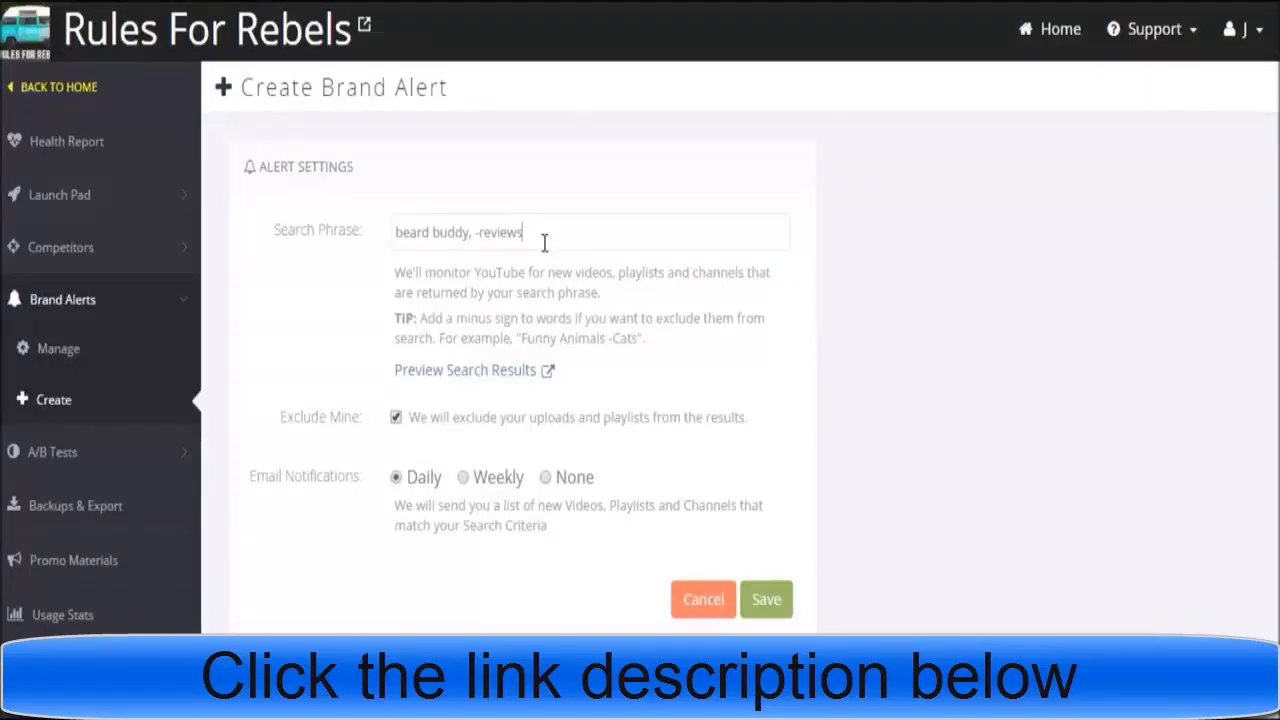
key("backspace")
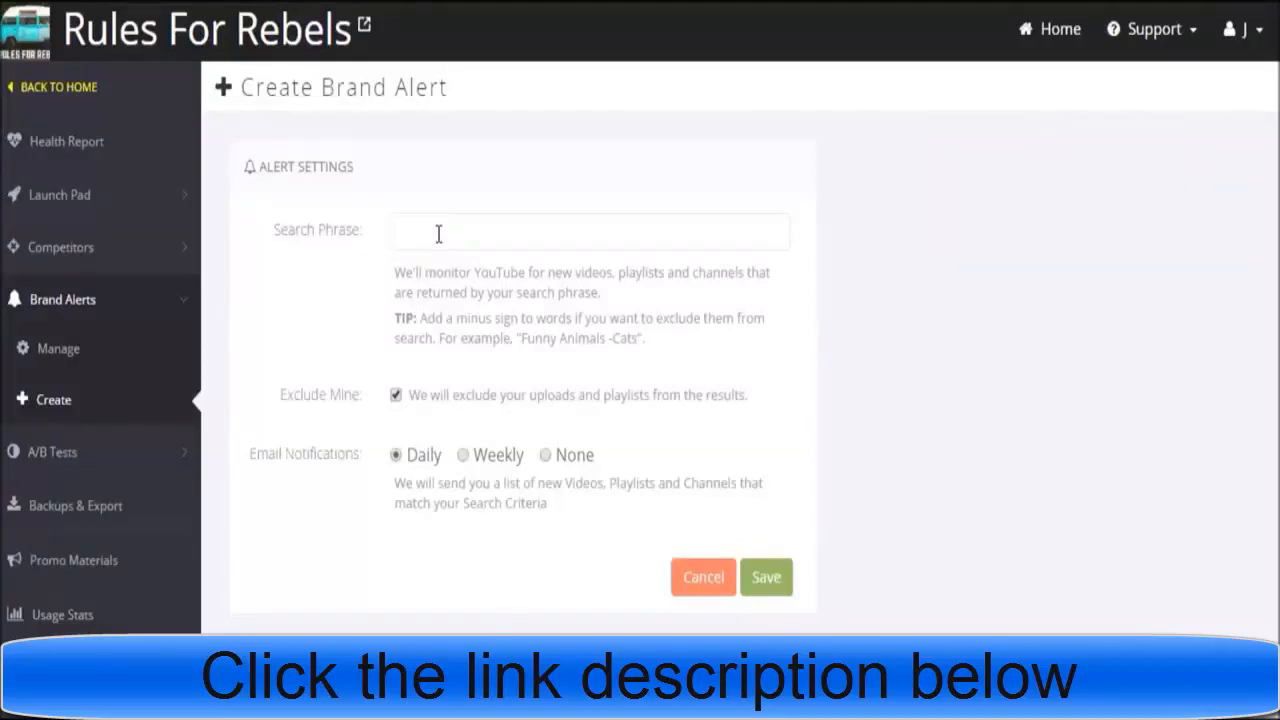
Step: Enter 'shaving beard' as the alert phrase and preview its YouTube results
type("beard")
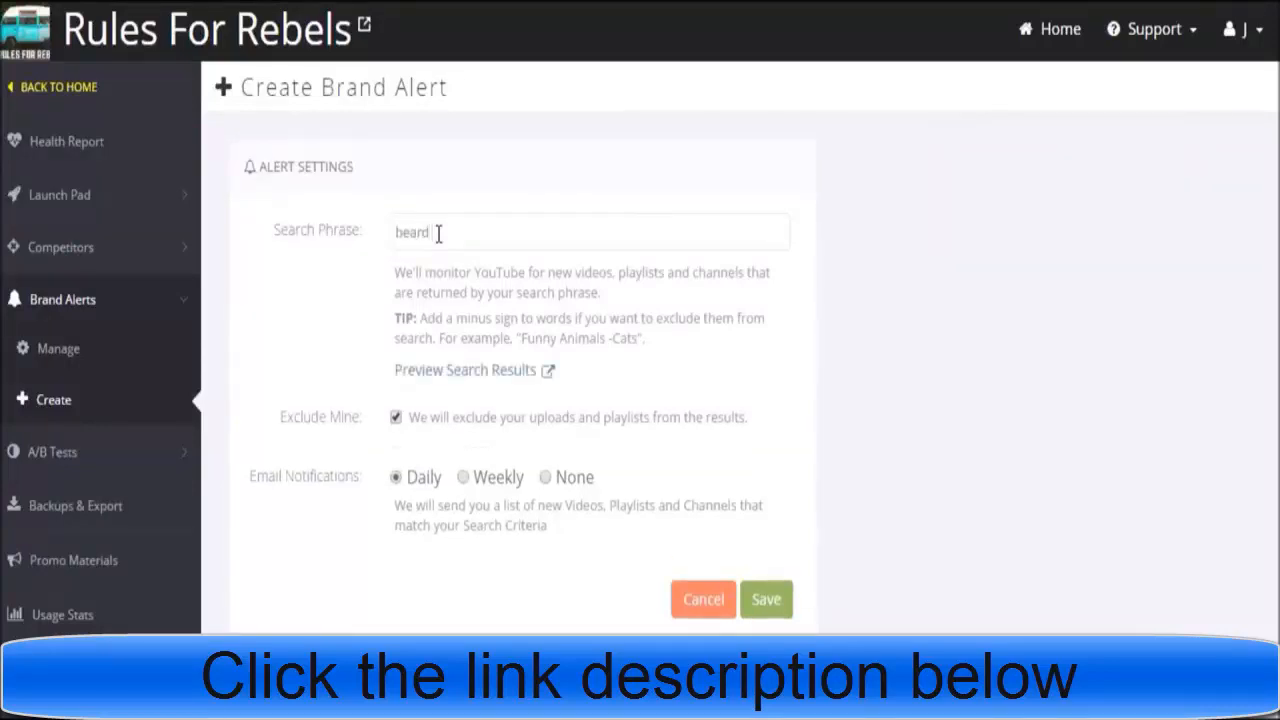
type("hs")
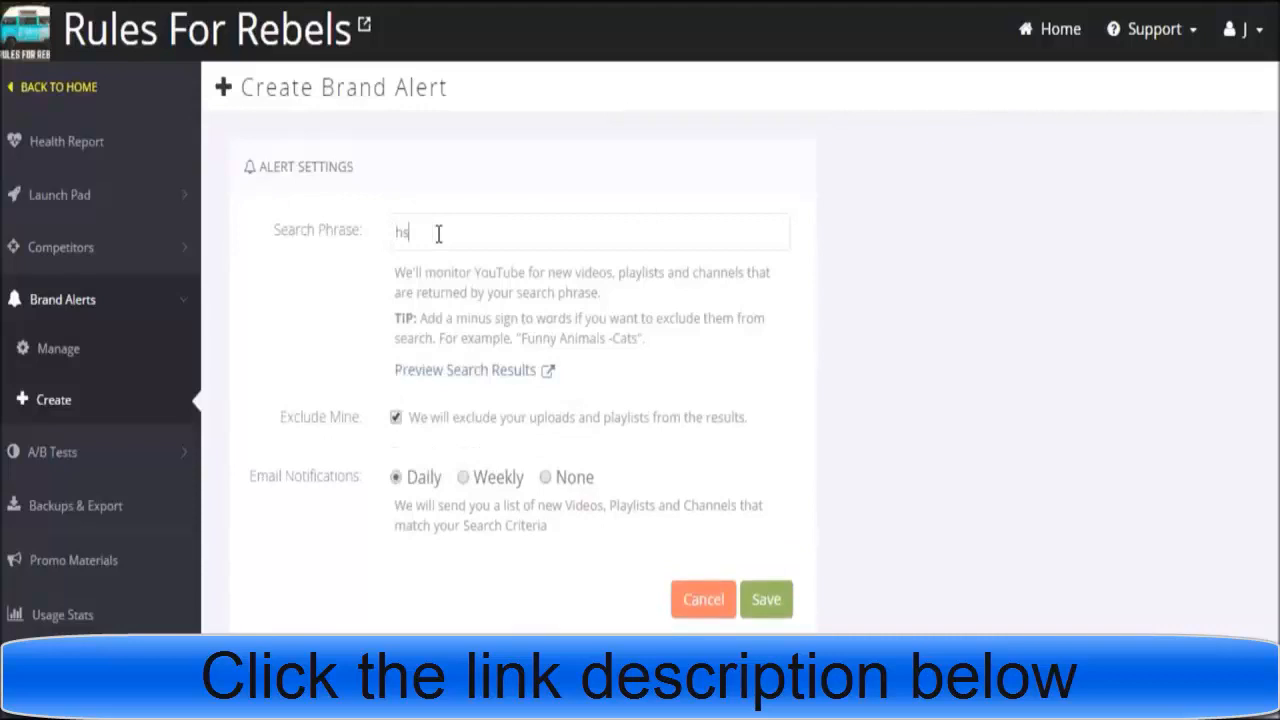
type("shaving beard")
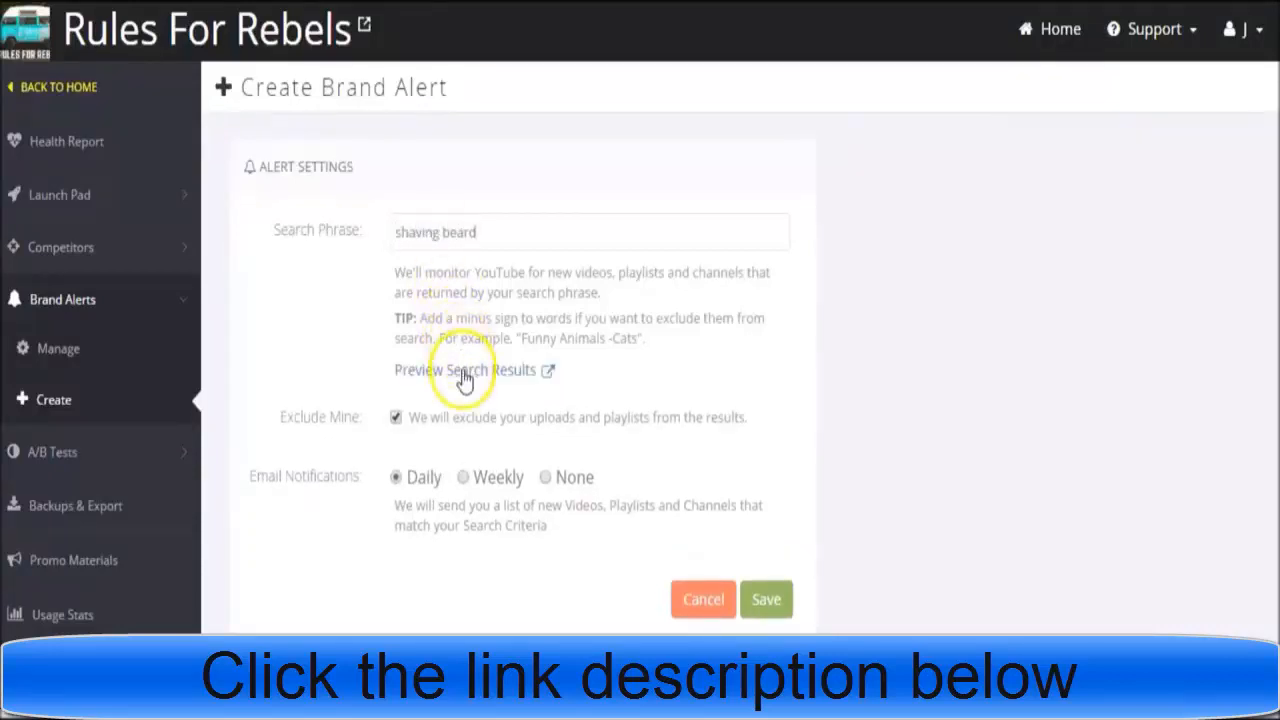
left_click(464, 368)
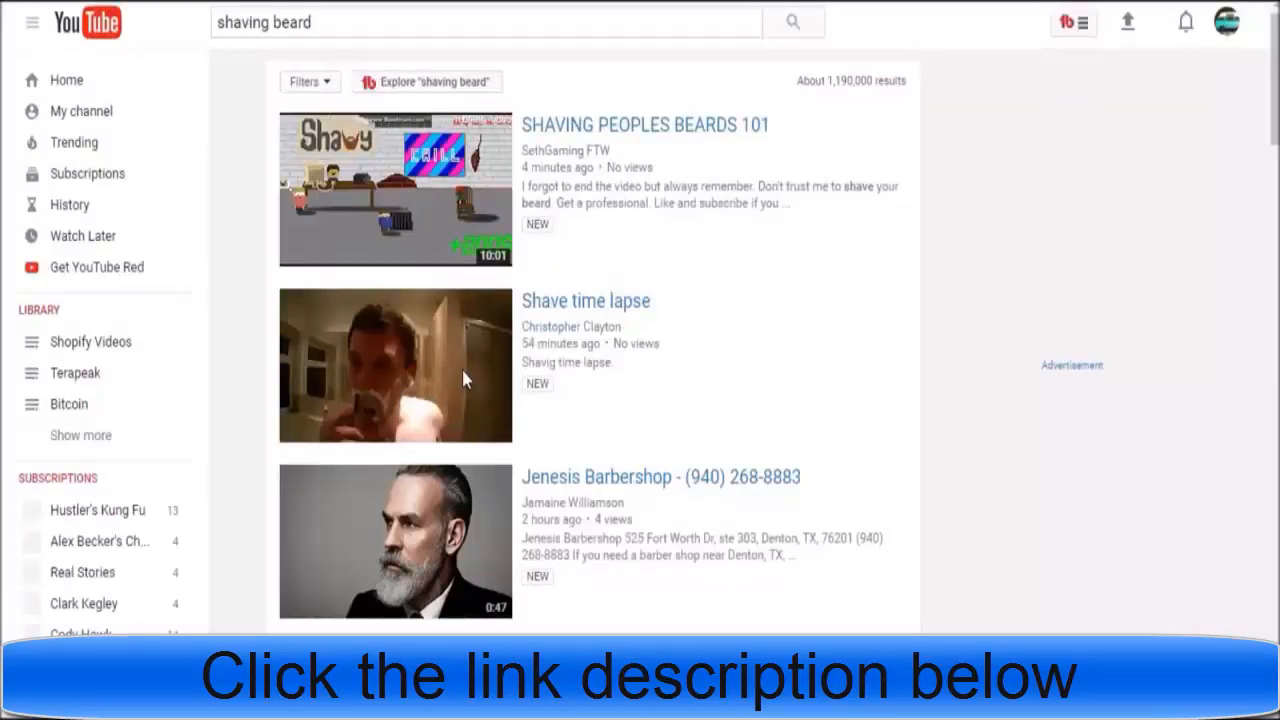
Step: Scroll through the shaving beard YouTube results
scroll("down", 3)
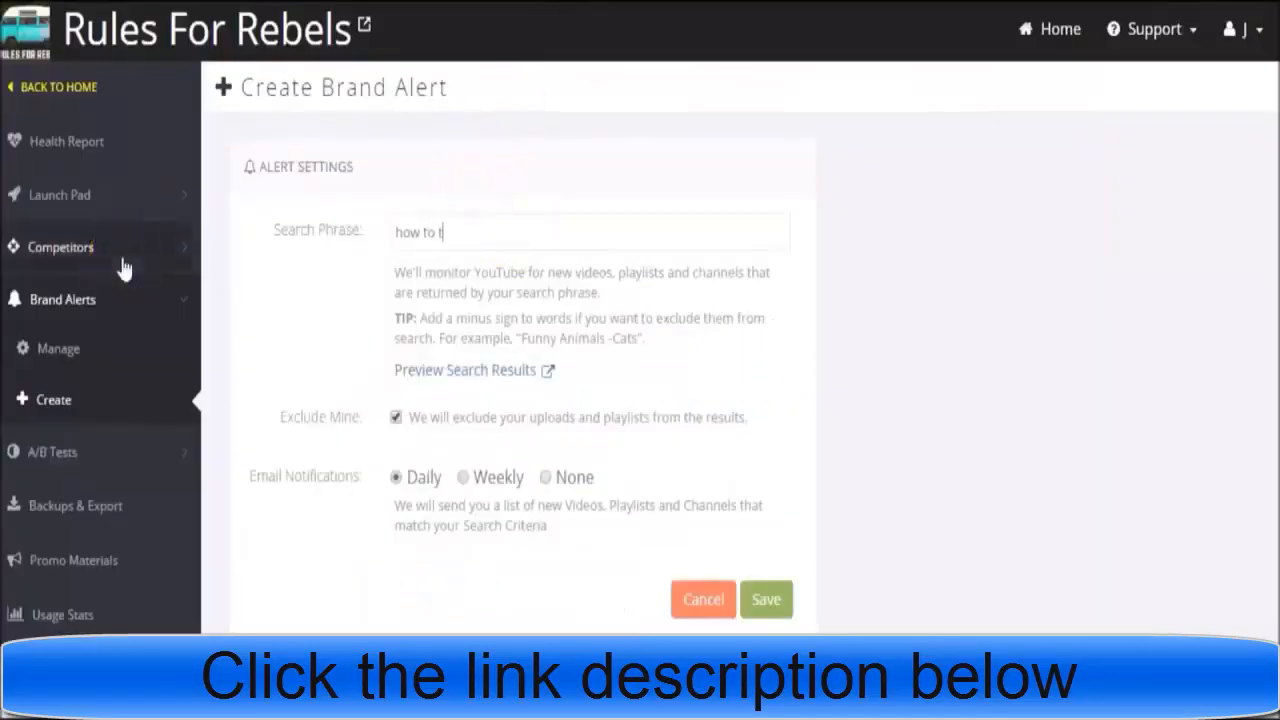
Step: Finish 'how to terapeak', then overwrite the phrase with 'broken hoverboard'
type("erapeak")
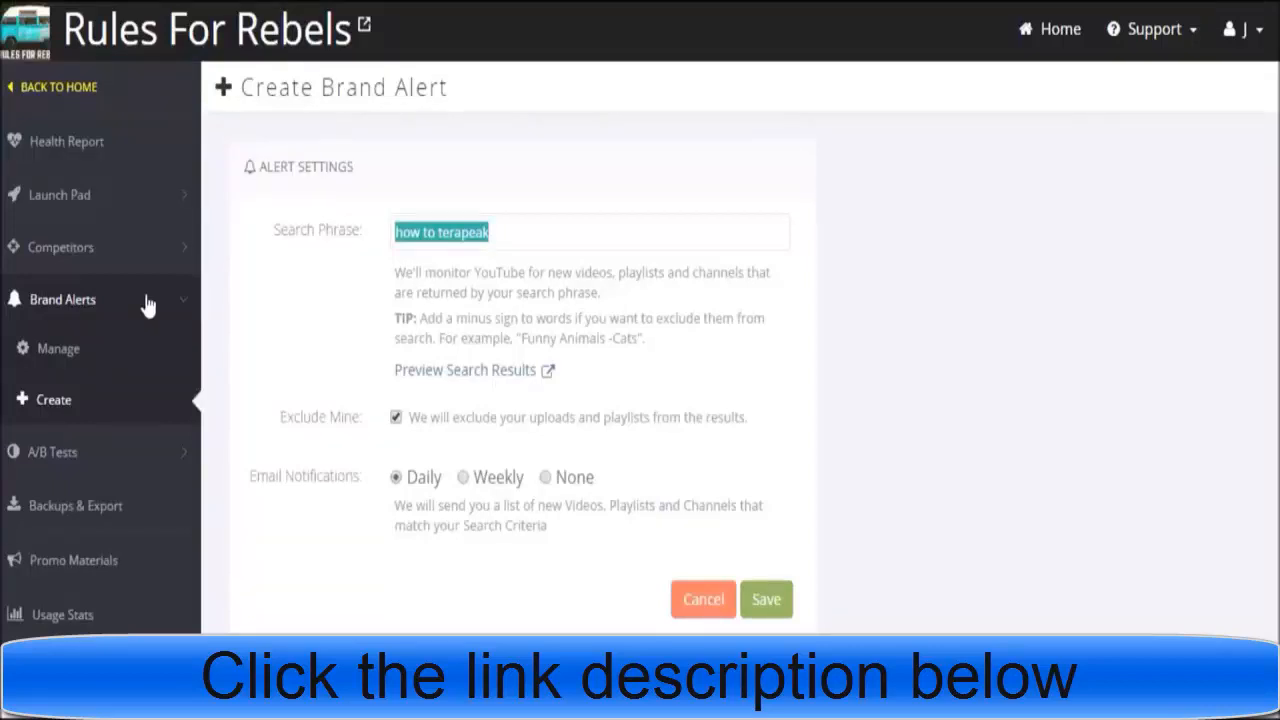
type("broken hoverboard")
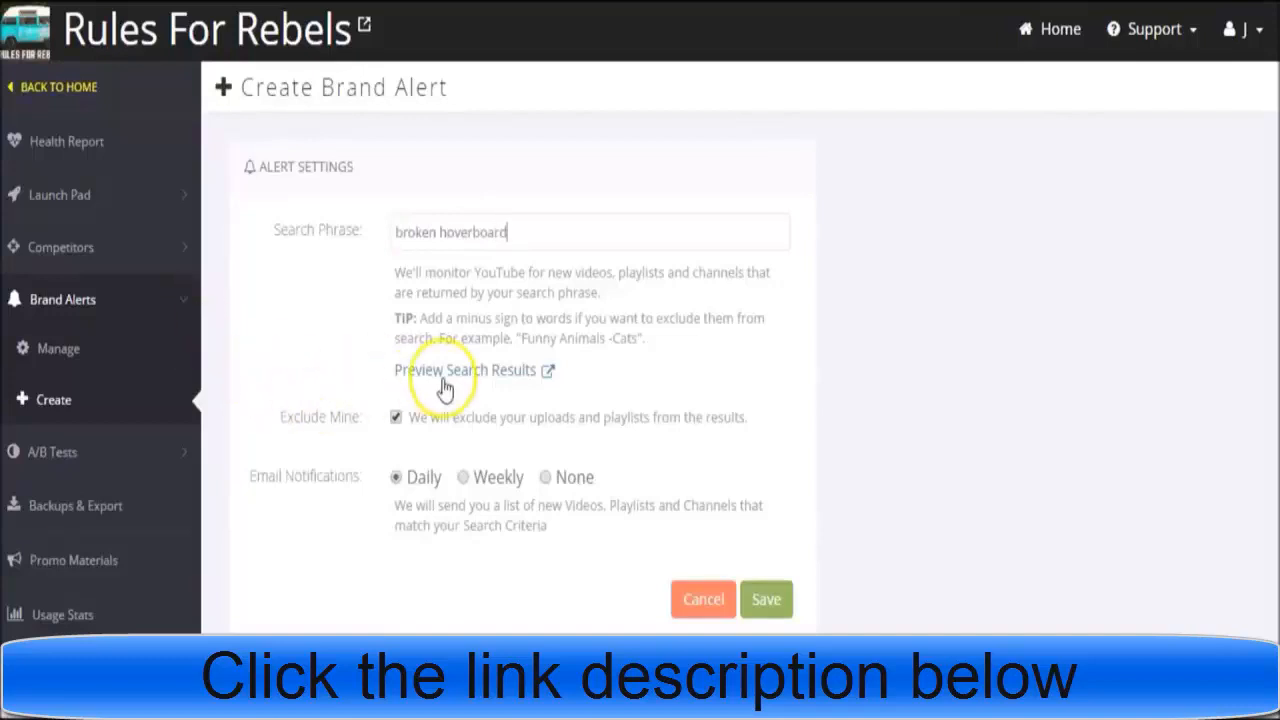
Step: Preview YouTube results for 'broken hoverboard' and scroll down to 'My hoverboard broke'
left_click(466, 370)
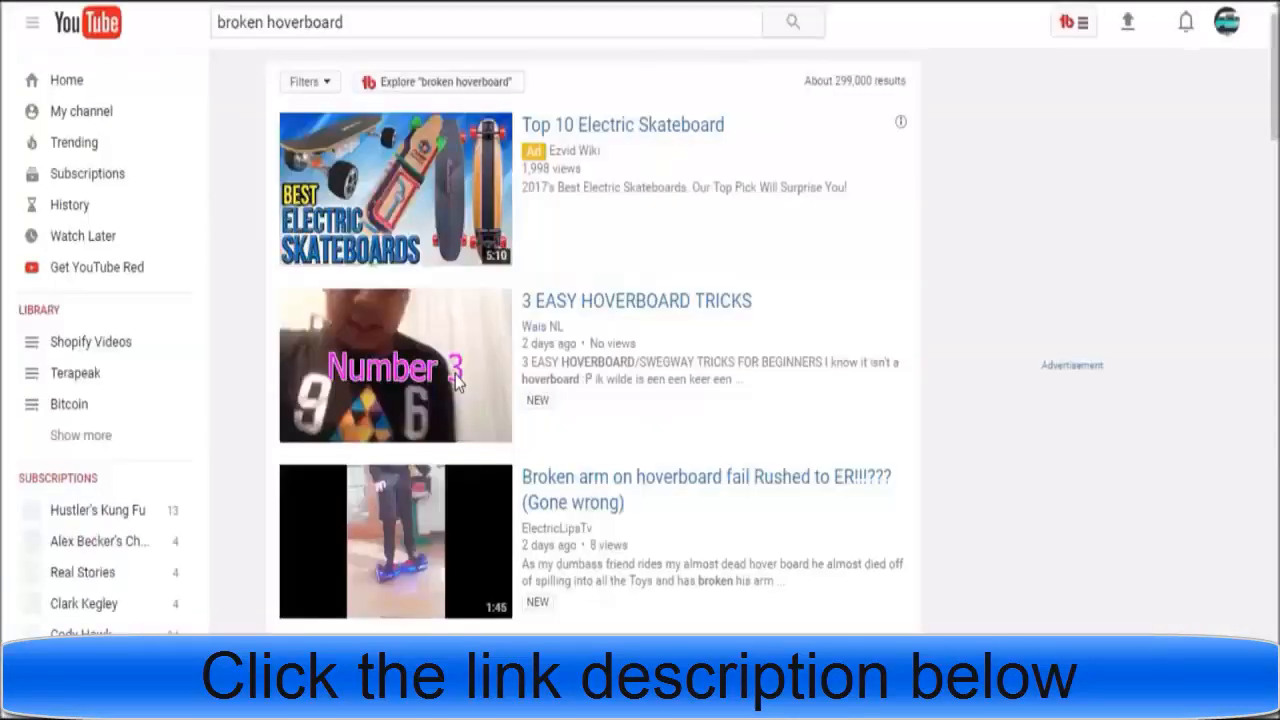
scroll("down", 3)
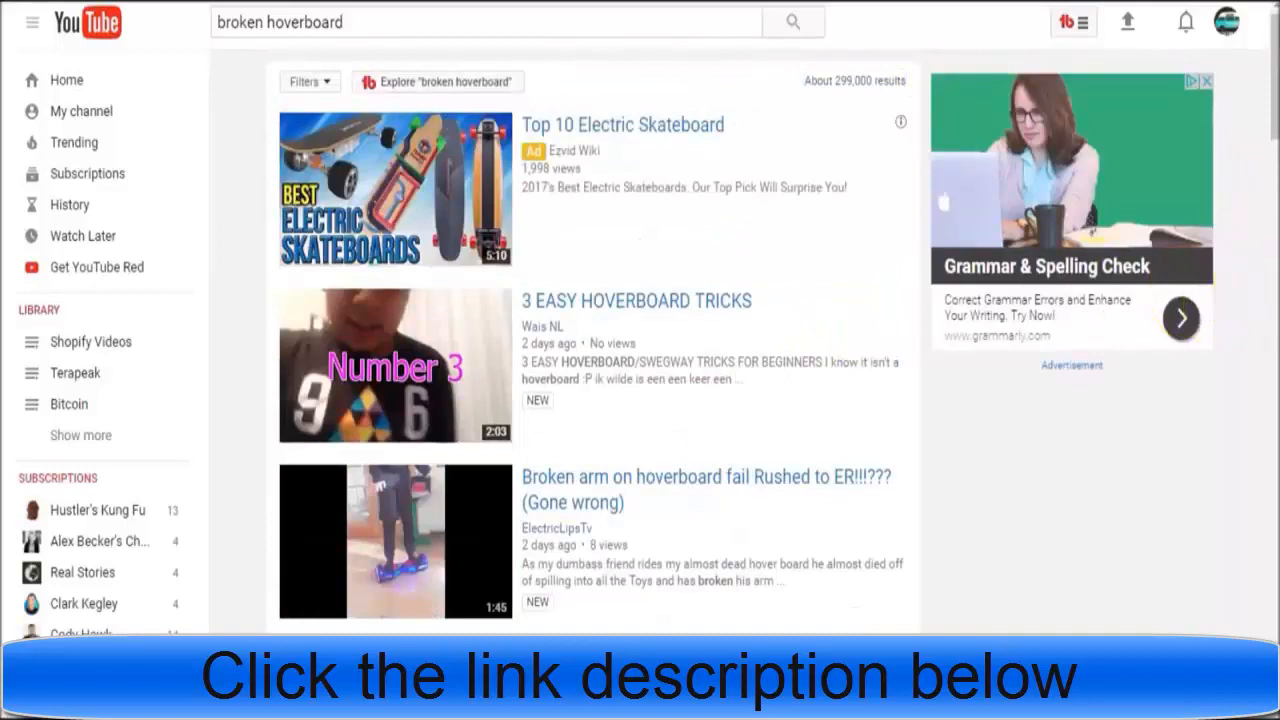
scroll("down", 3)
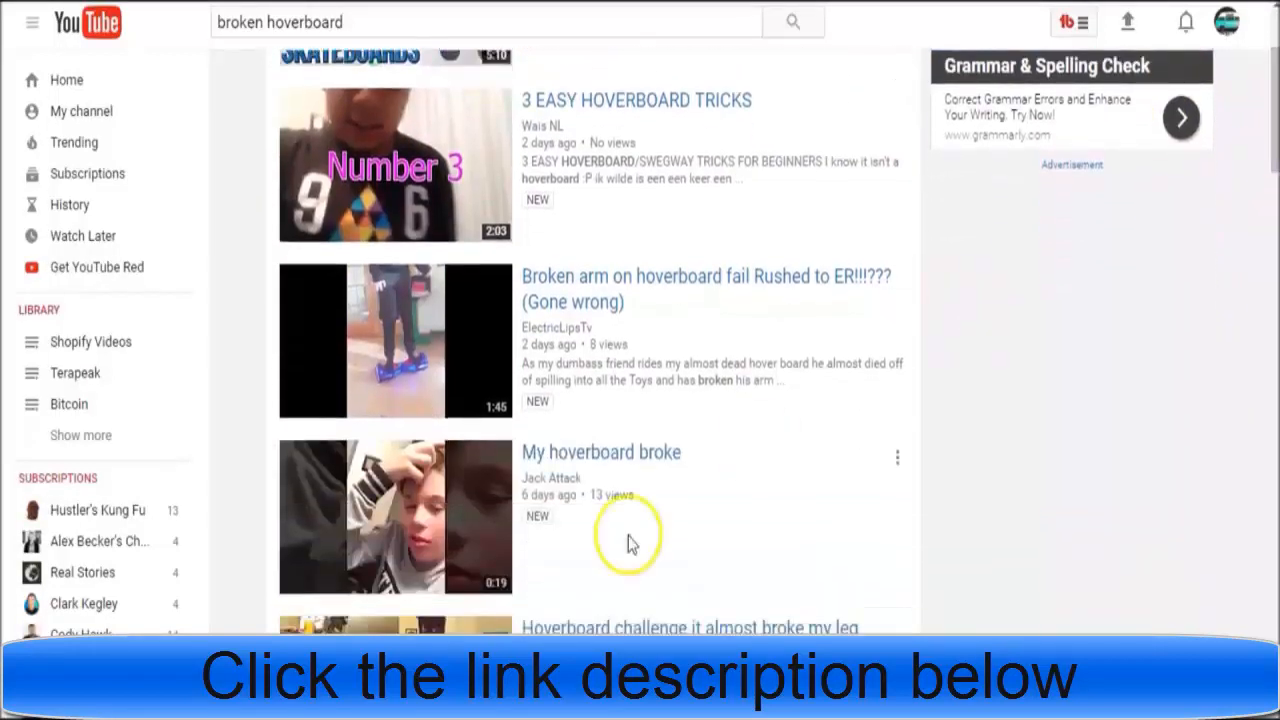
mouse_move(424, 524)
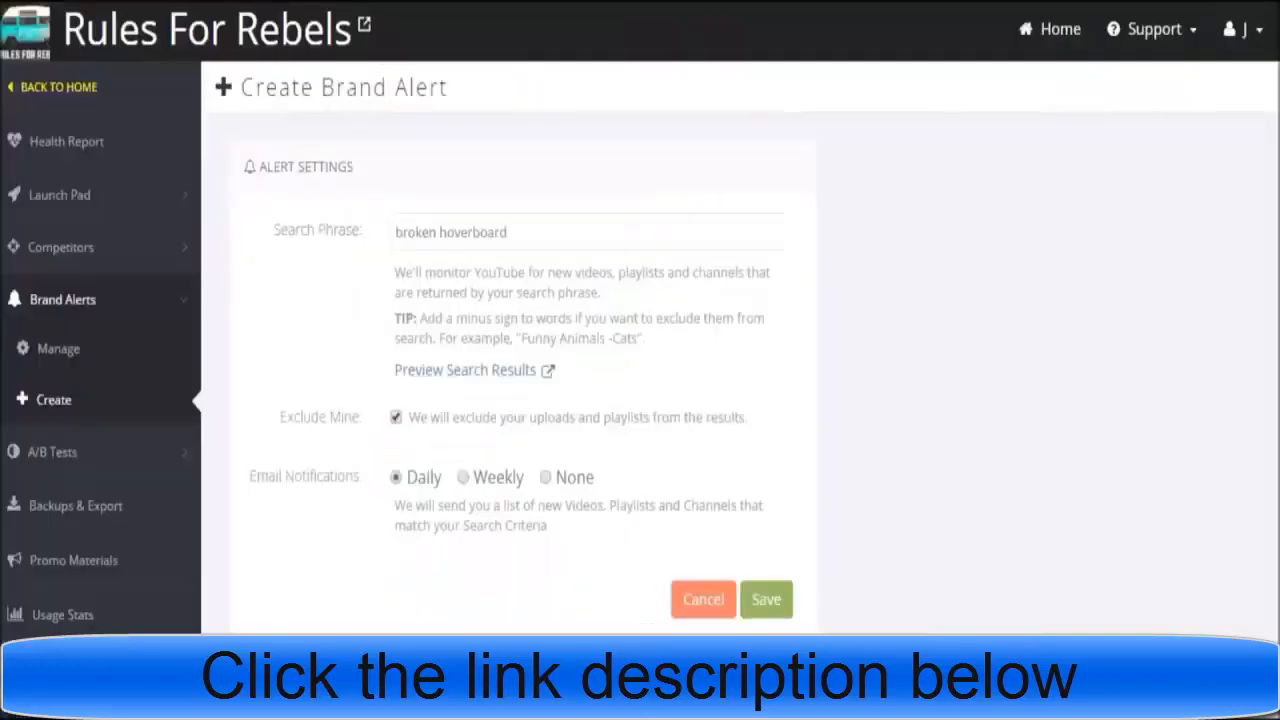
Step: Return to the broken hoverboard YouTube results and scroll through them
left_click(588, 232)
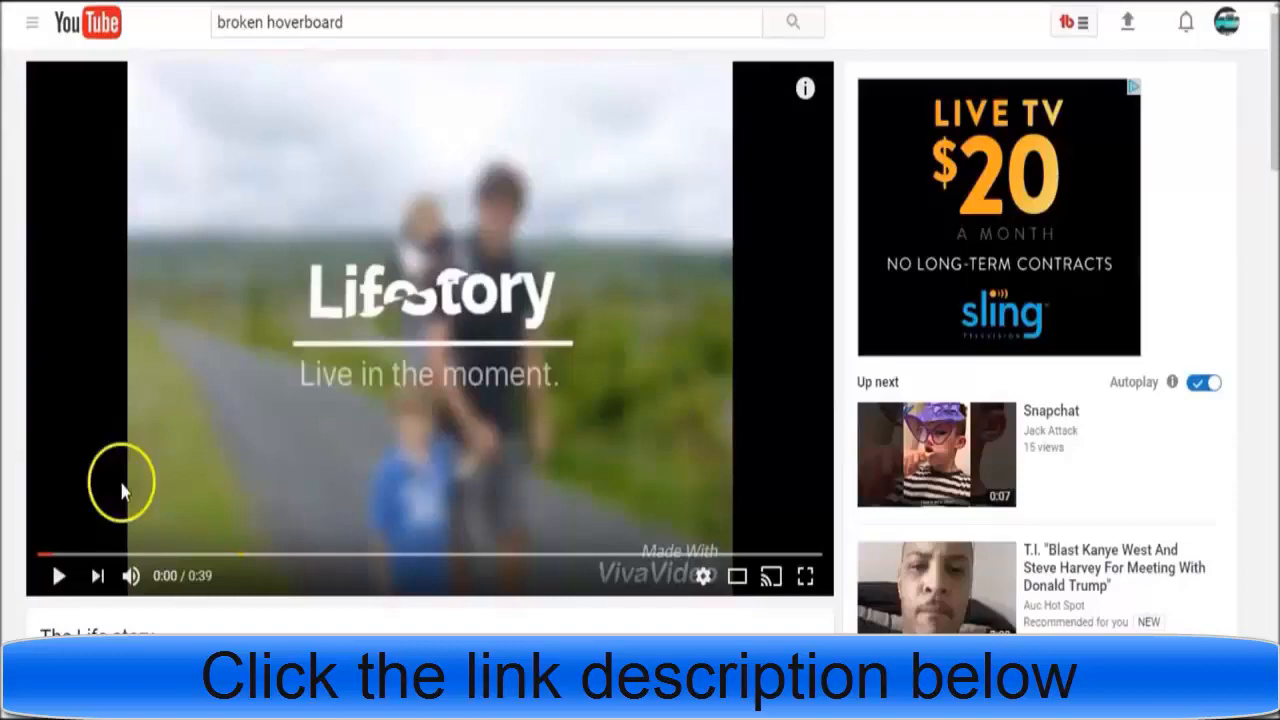
left_click(58, 576)
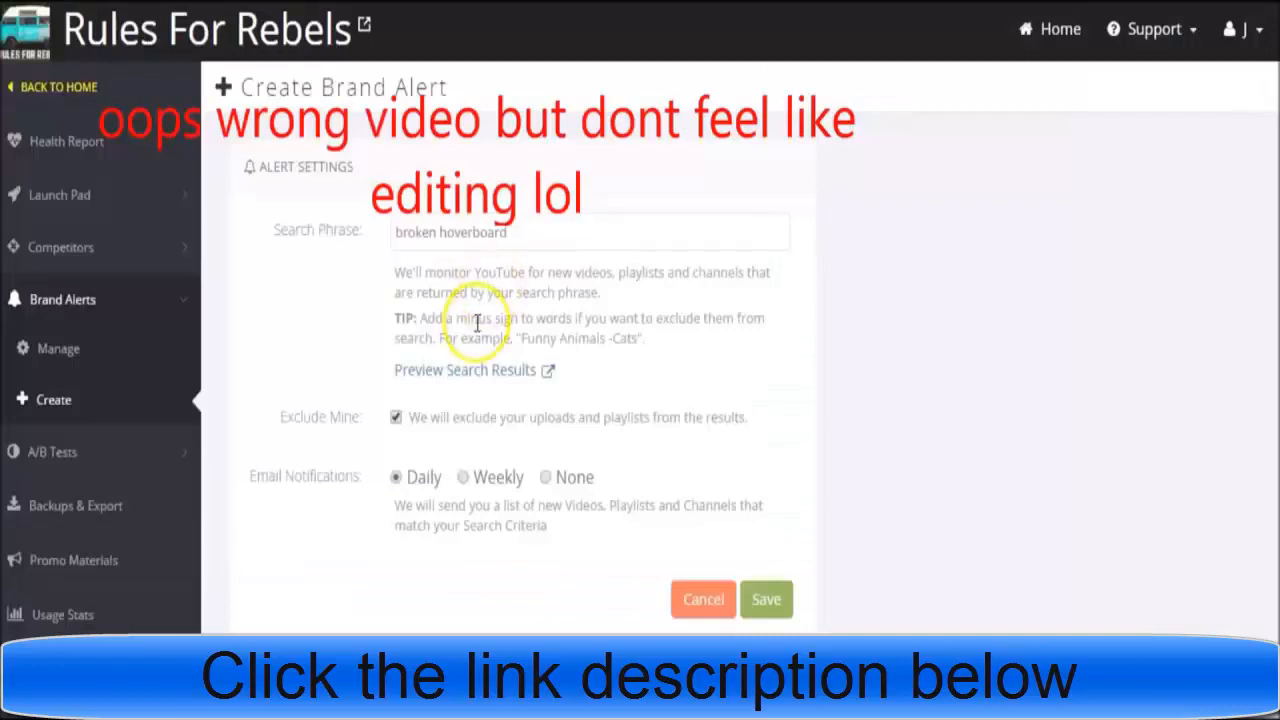
left_click(464, 368)
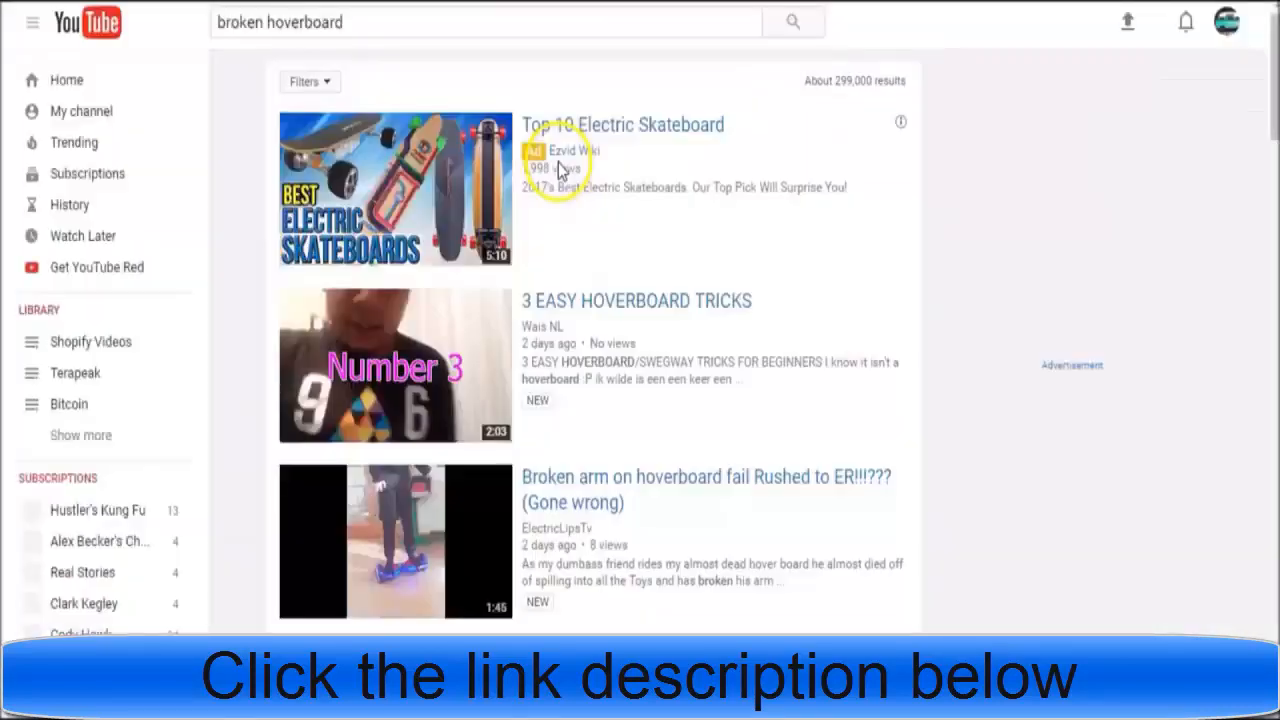
scroll("down", 3)
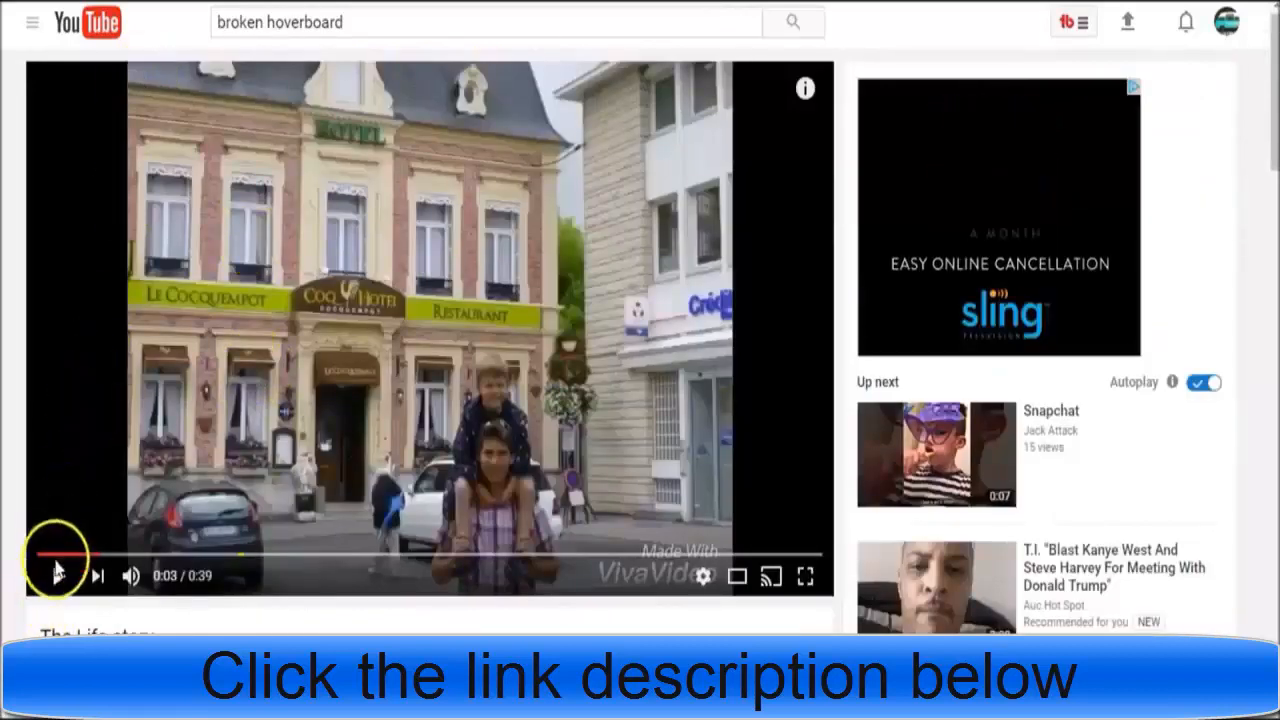
Step: Back out of the wrong video, open 'My hoverboard broke' and pause it
left_click(56, 576)
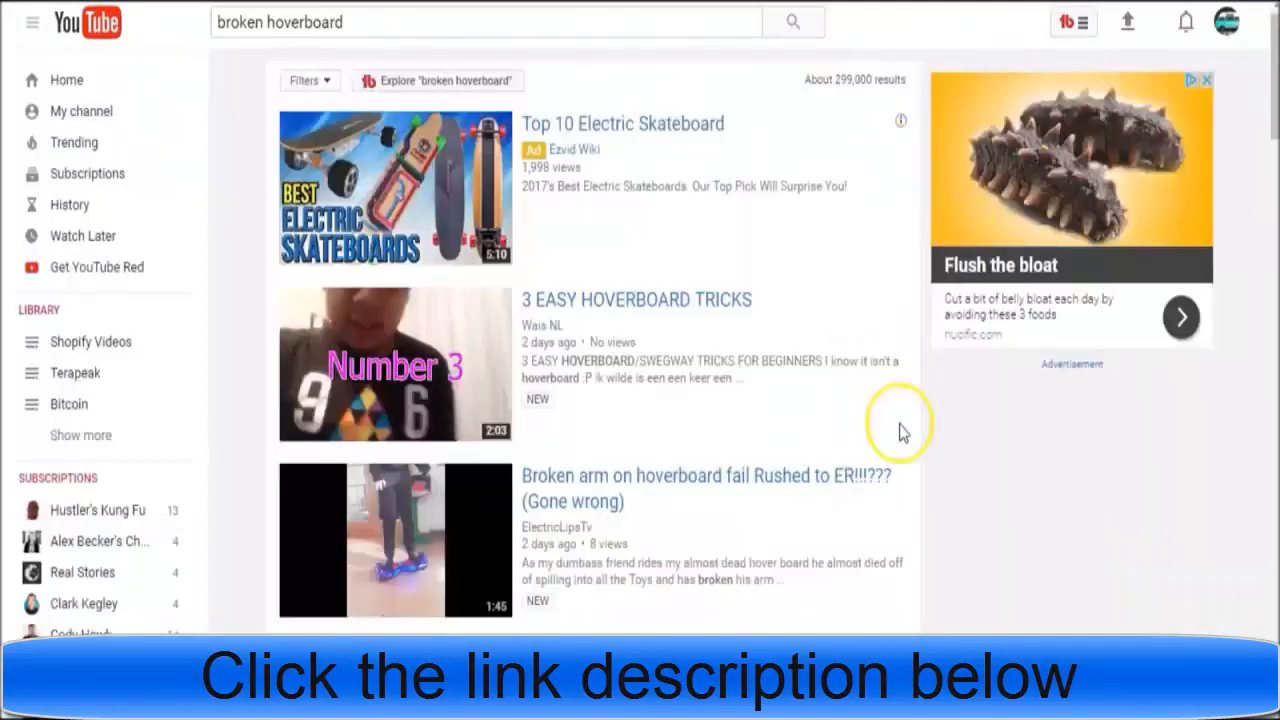
scroll("down", 3)
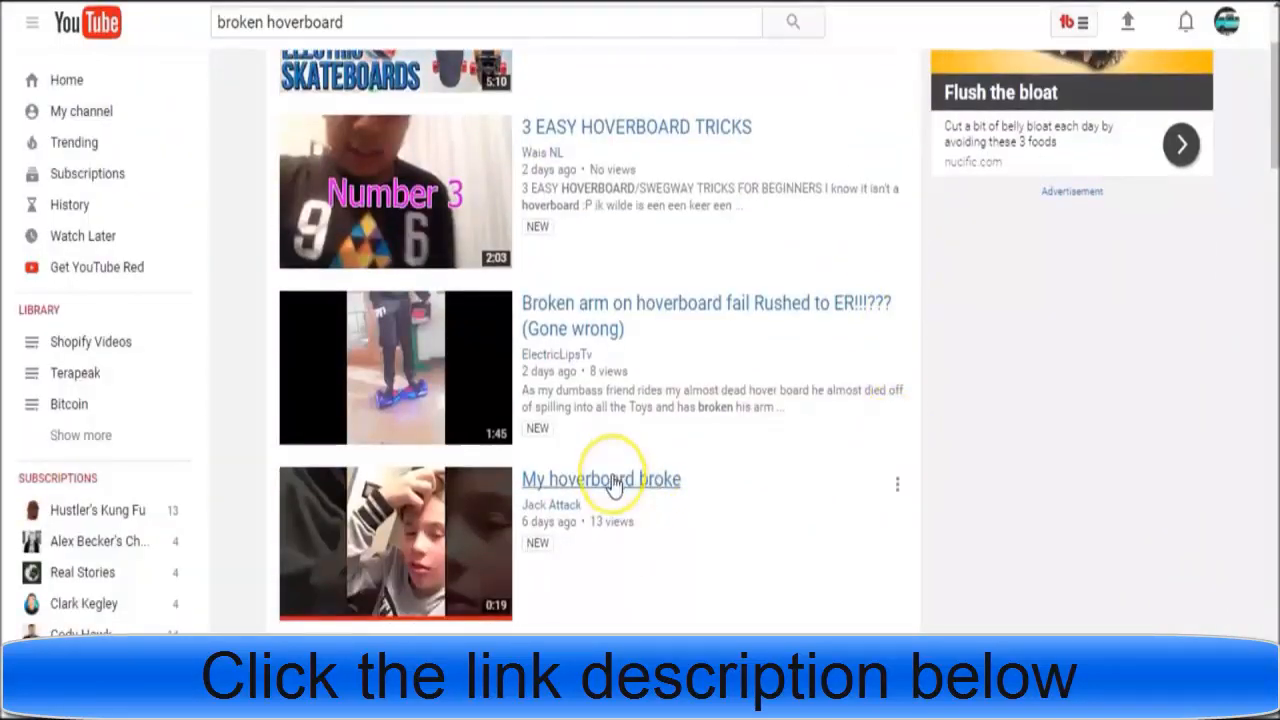
left_click(600, 480)
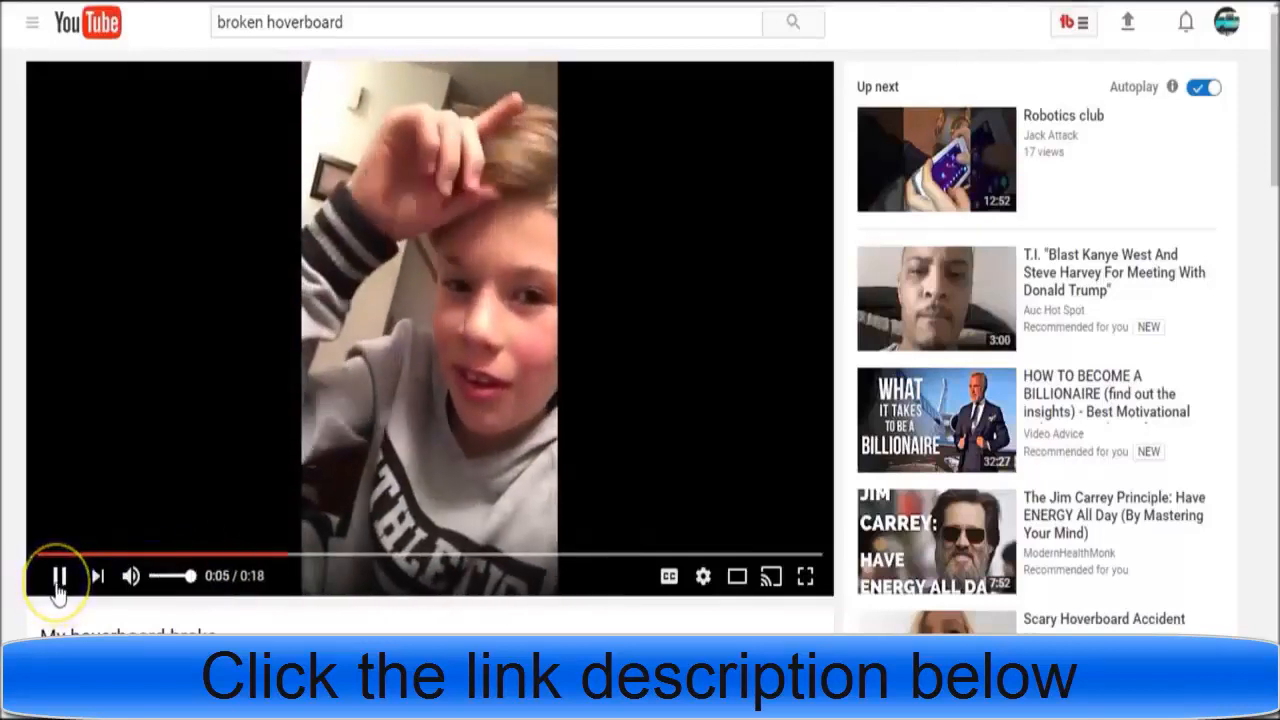
left_click(58, 576)
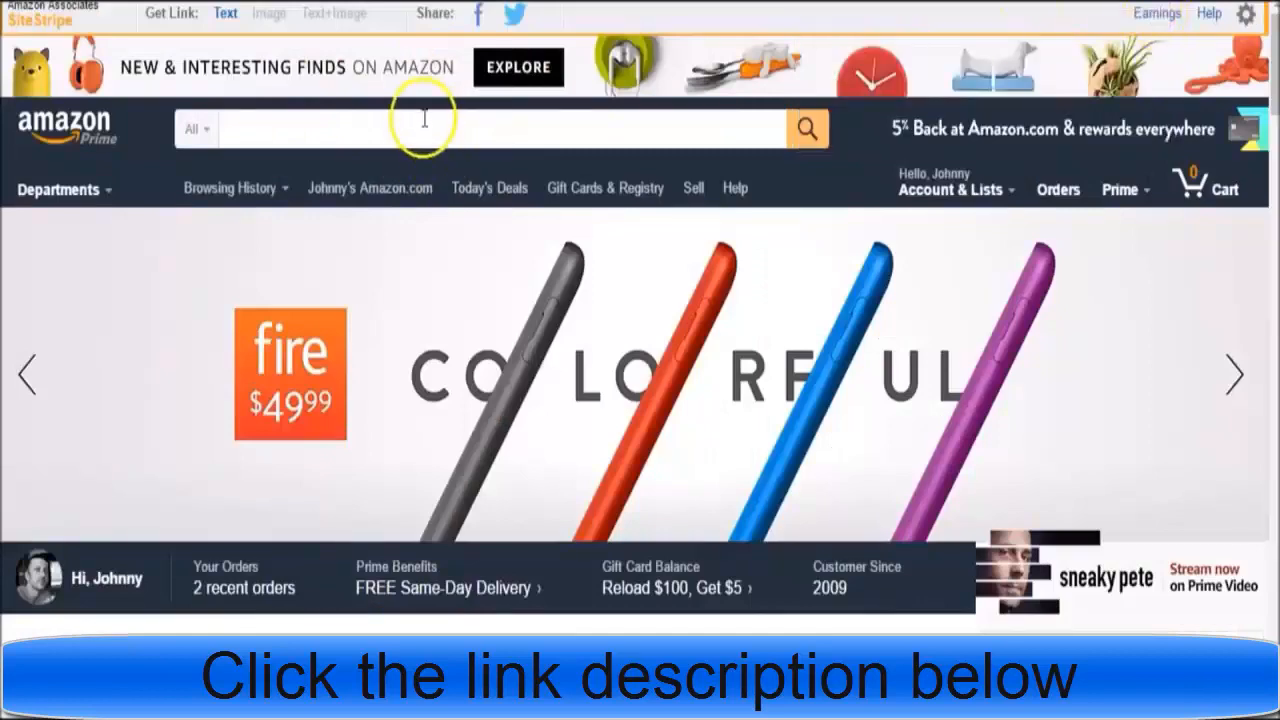
Step: Find the HoverFixer frame on Amazon, generate a SiteStripe short text link, and reach the video's comments
type("hoverboard frame")
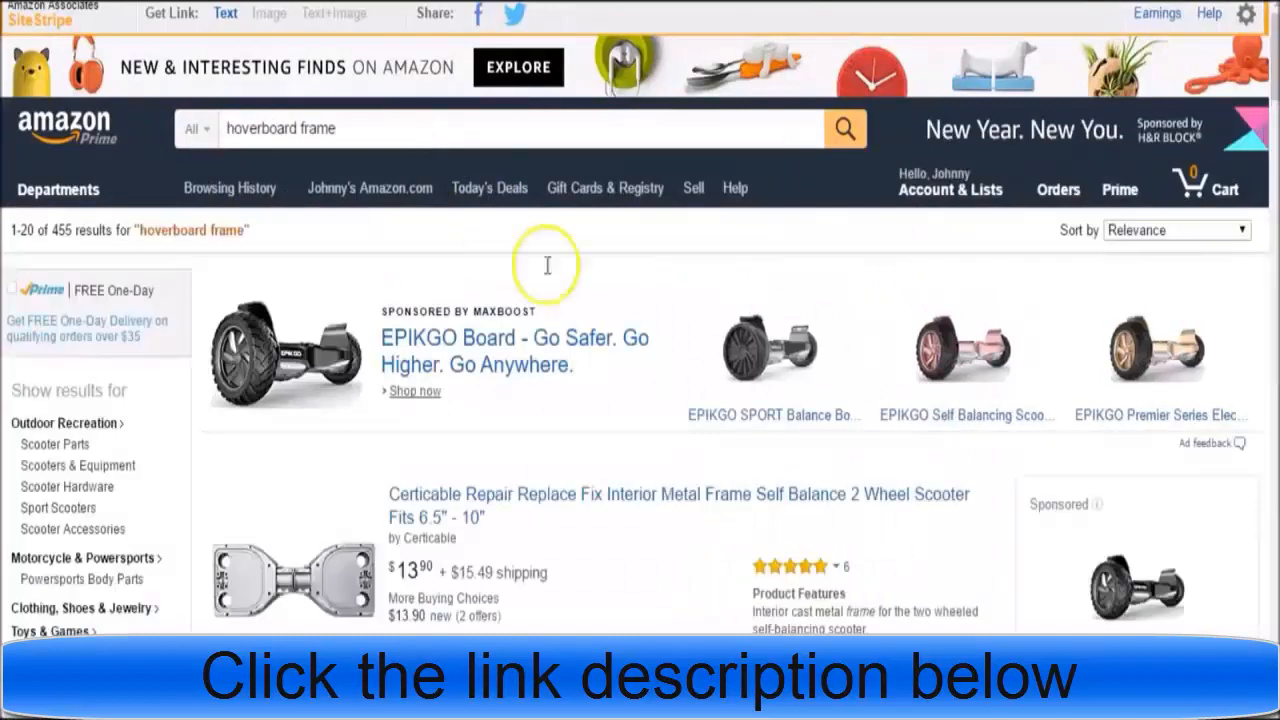
scroll("down", 3)
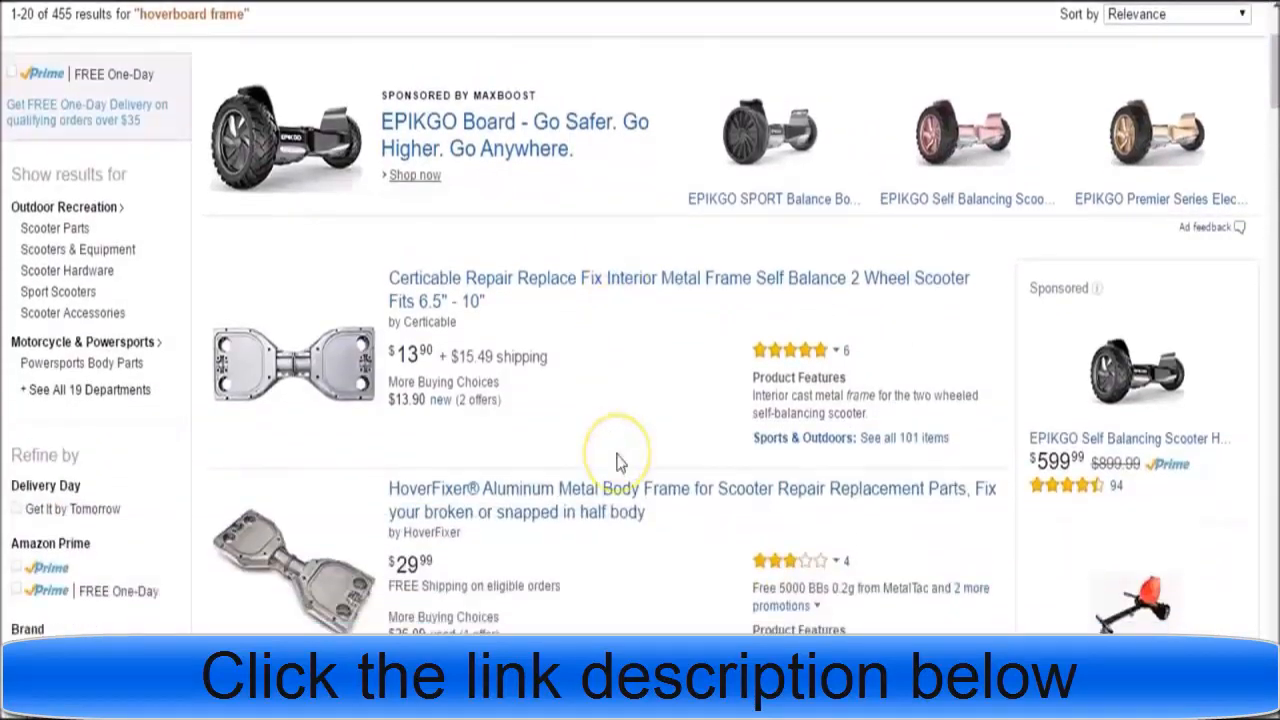
mouse_move(576, 356)
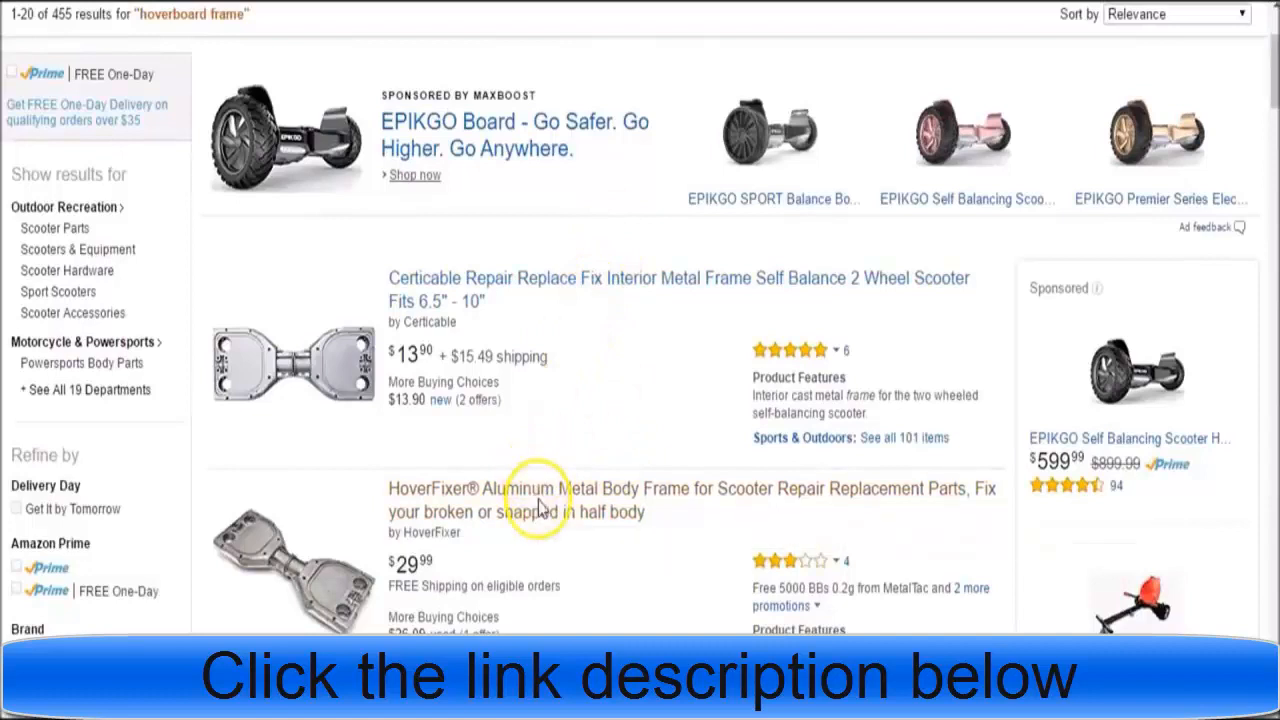
left_click(540, 500)
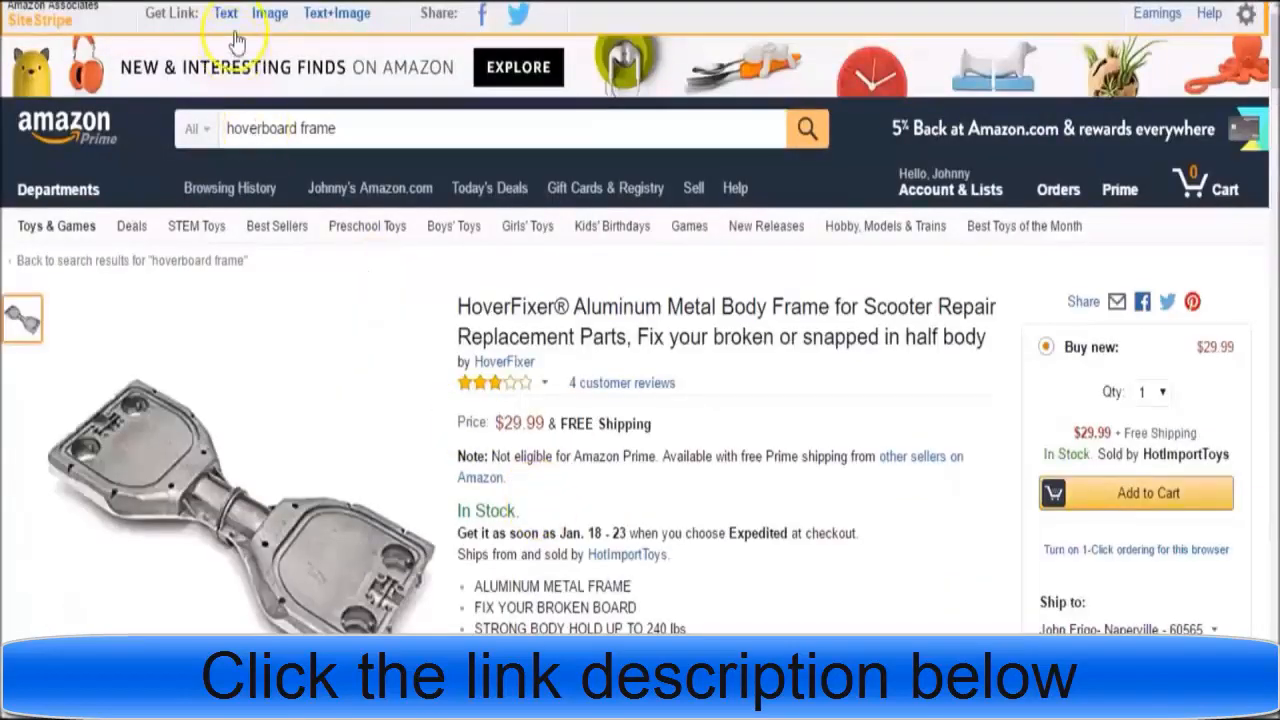
left_click(224, 12)
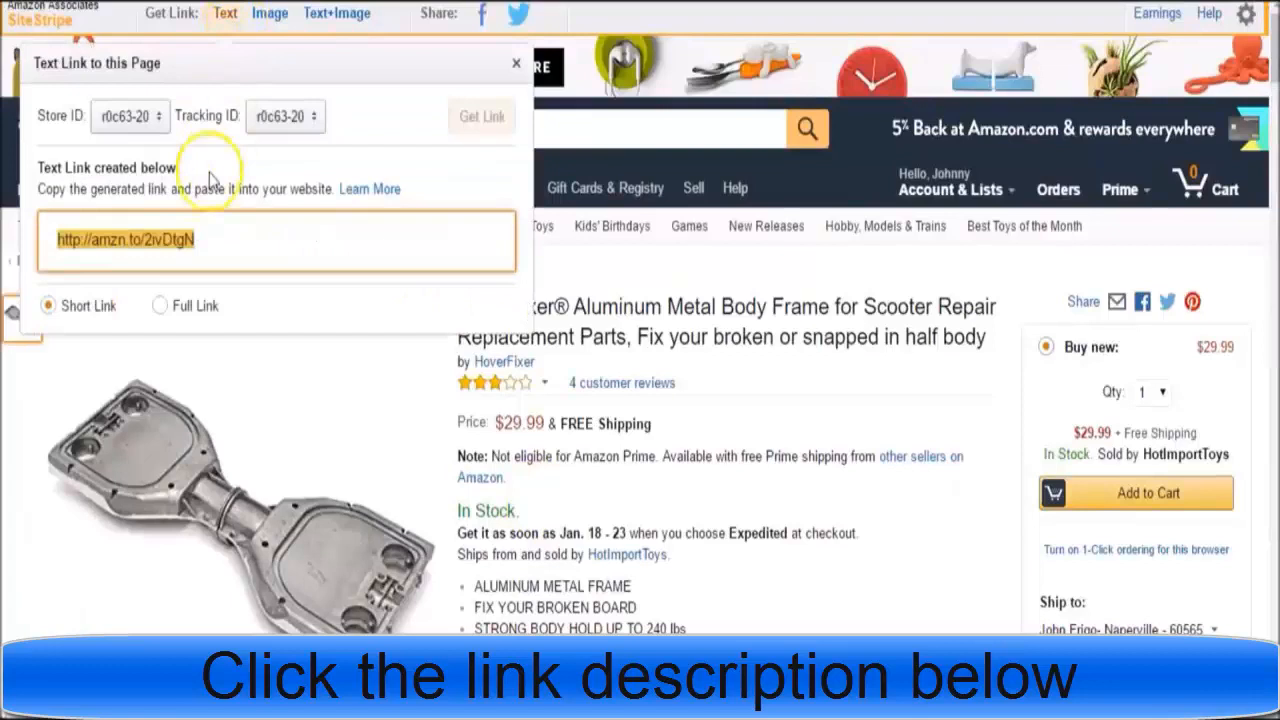
mouse_move(584, 24)
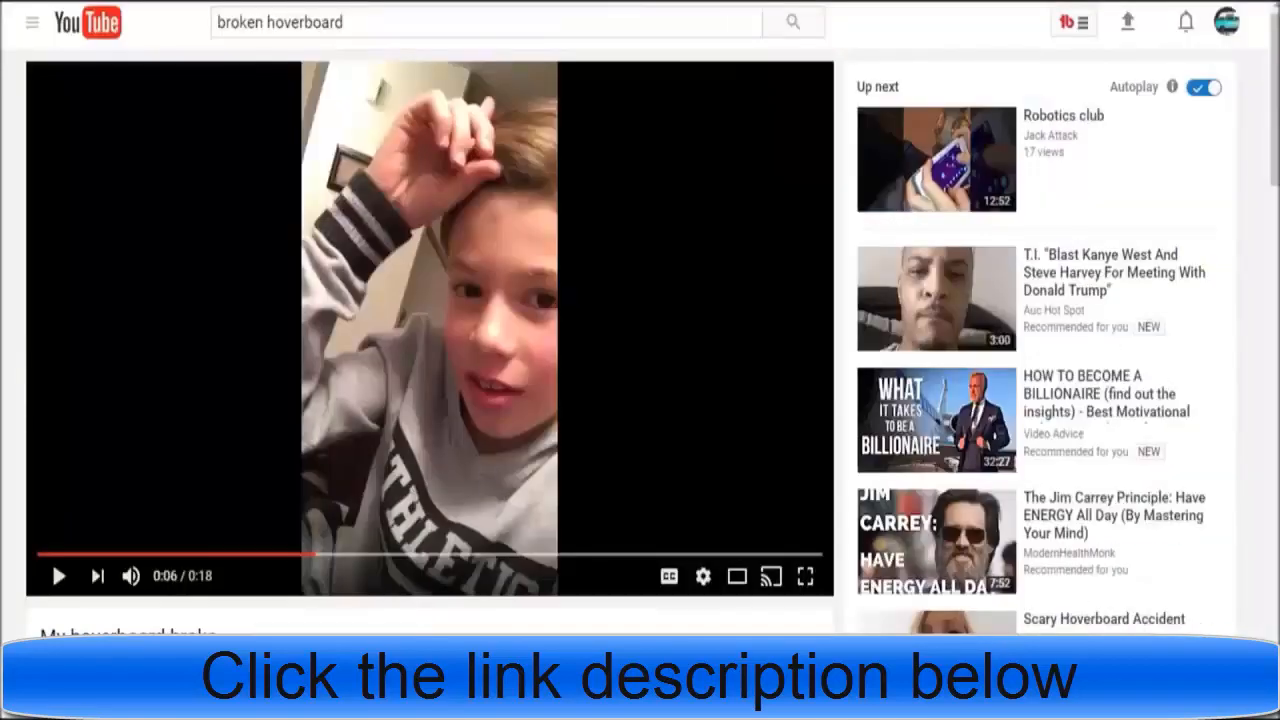
mouse_move(736, 576)
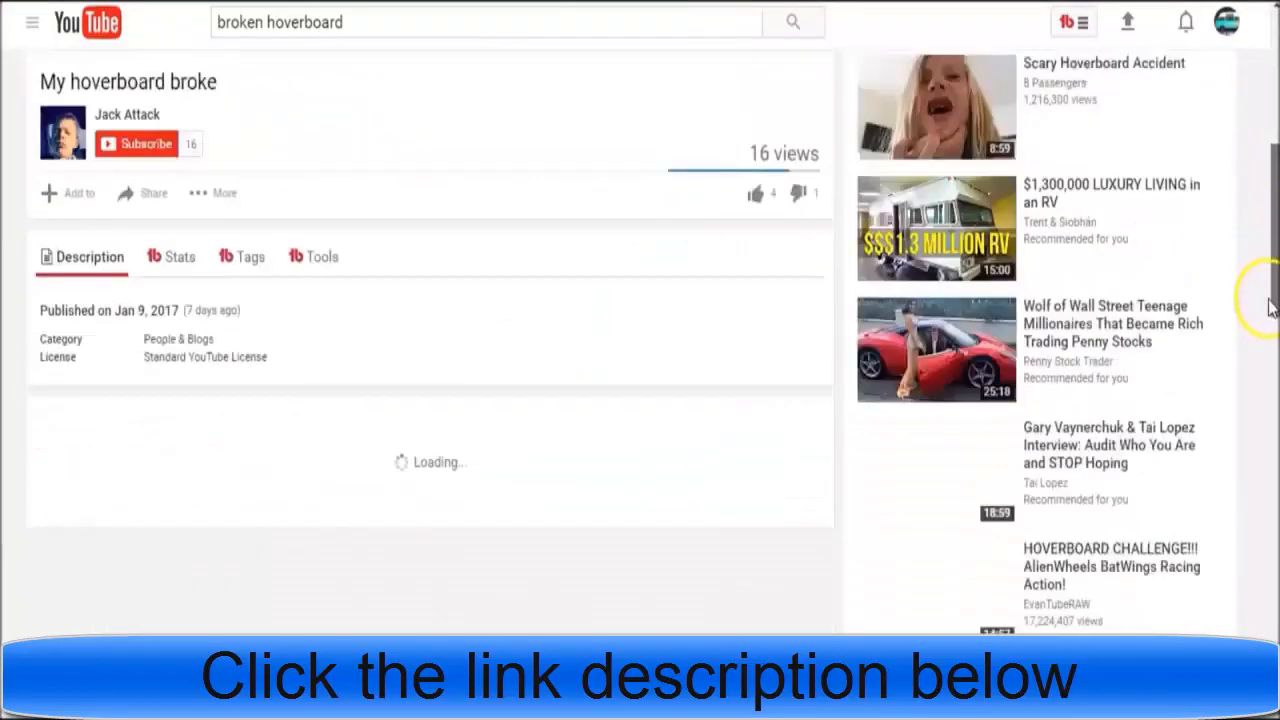
scroll("down", 3)
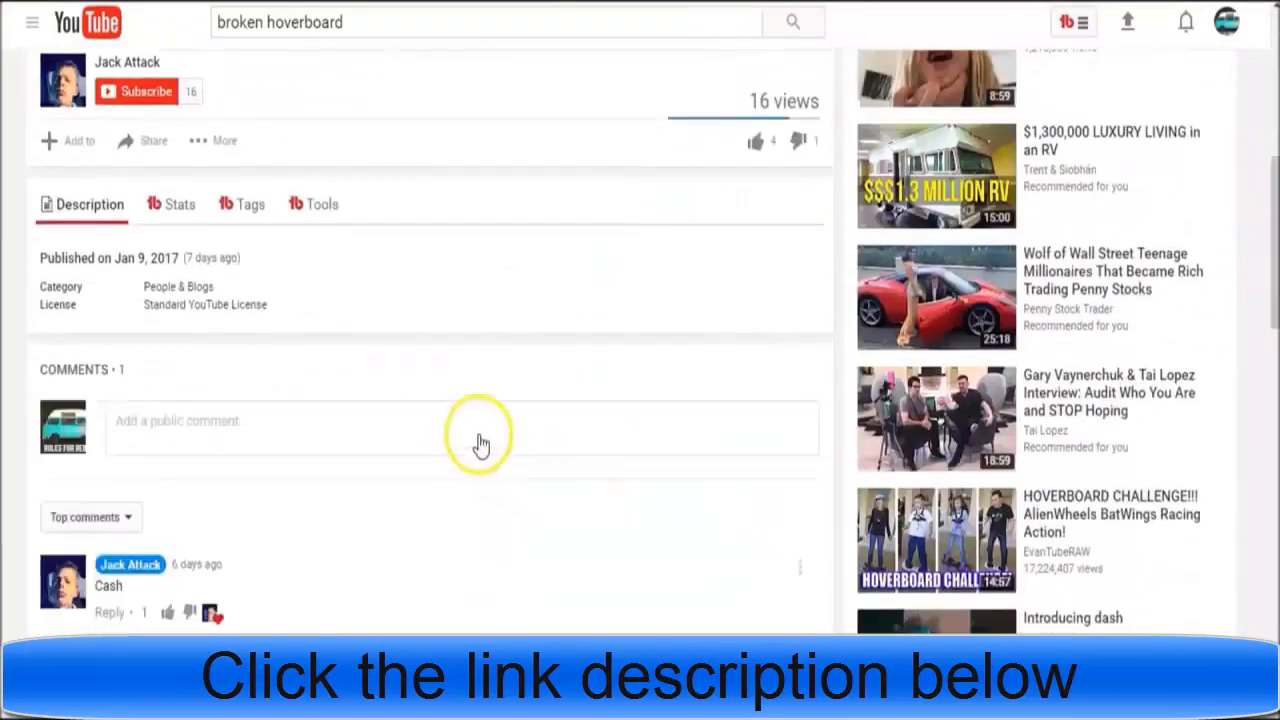
type("hey kid, y o")
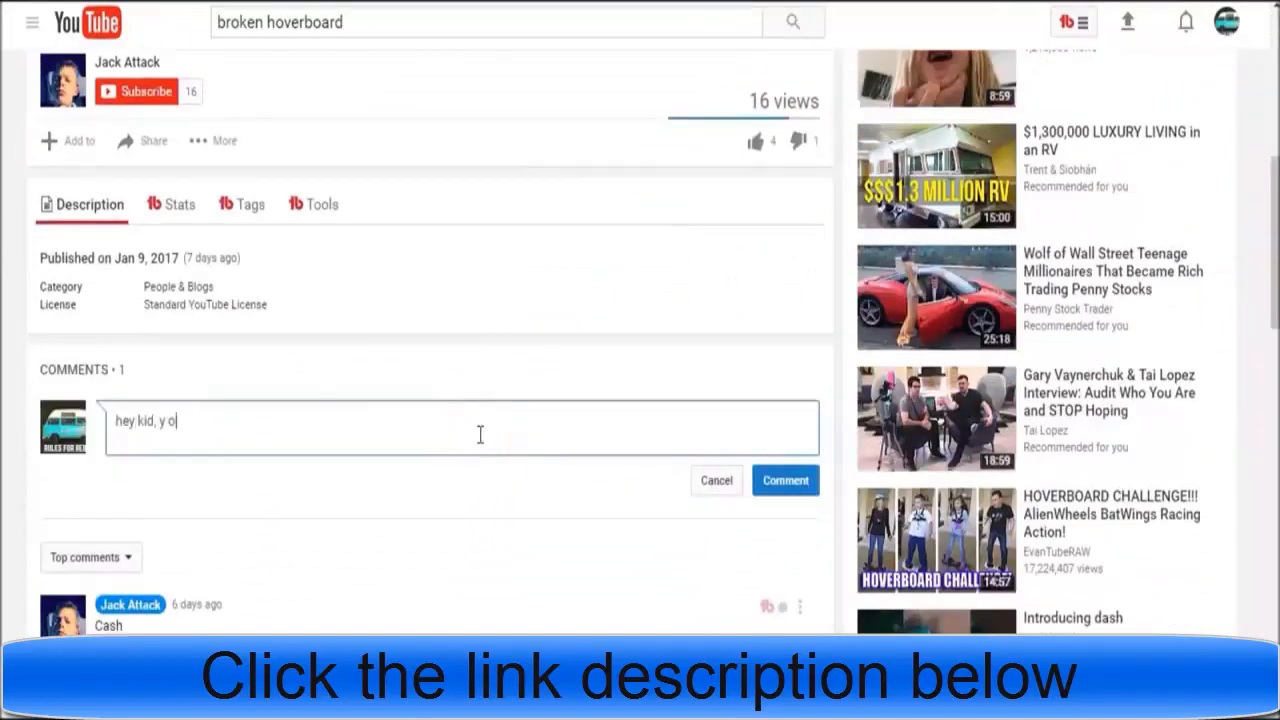
type("sounds")
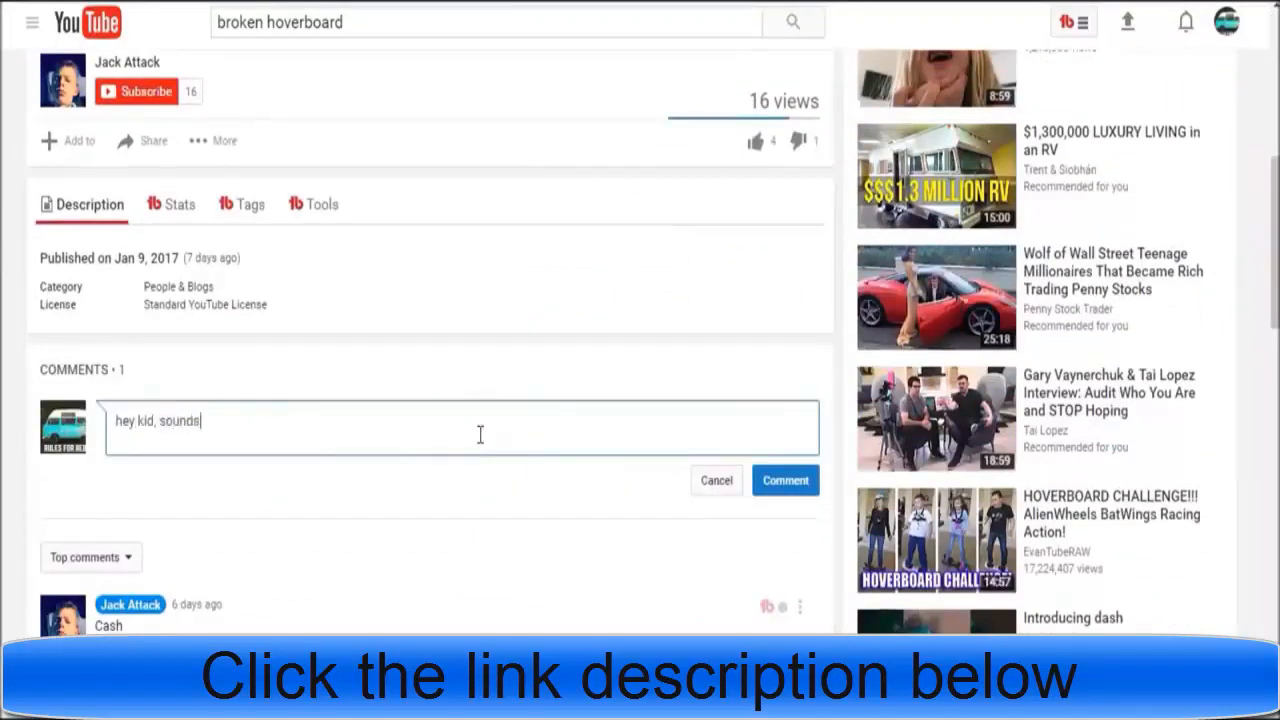
type("like you cracked the")
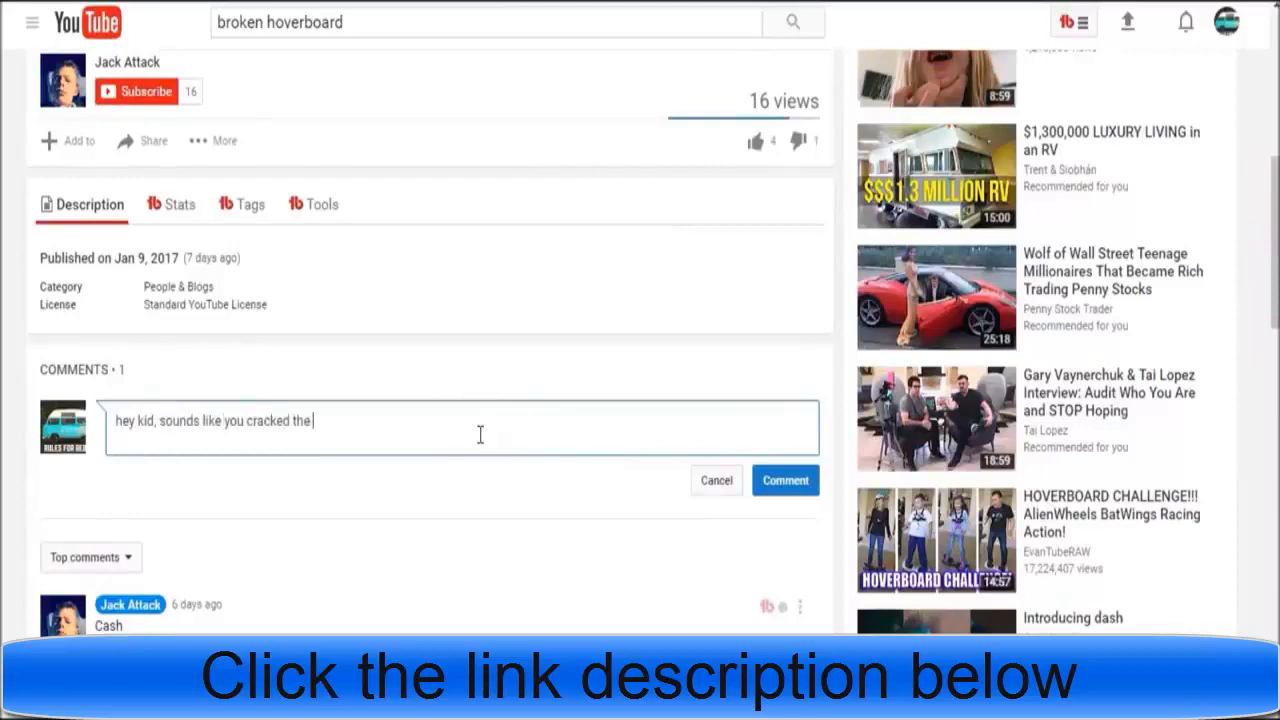
type("frame. i imagine the store is goign to charge you a fortun")
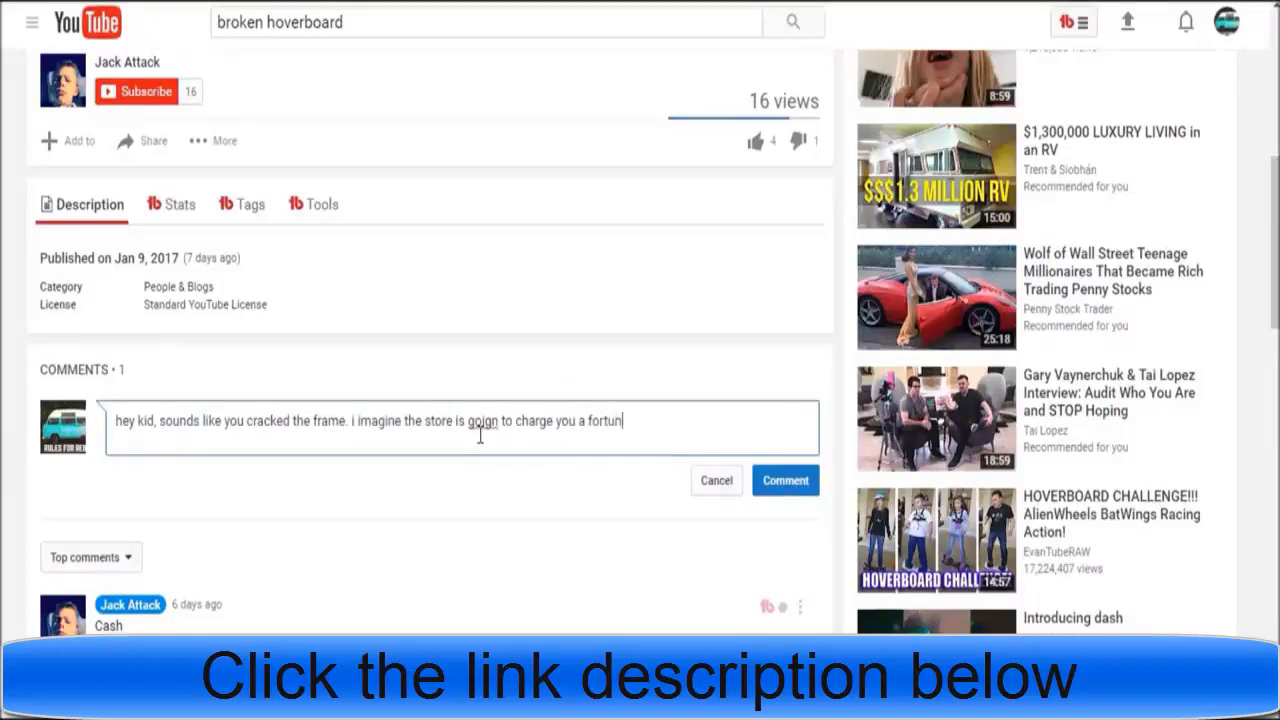
type("e to fix it. you can get the part very cheaply on")
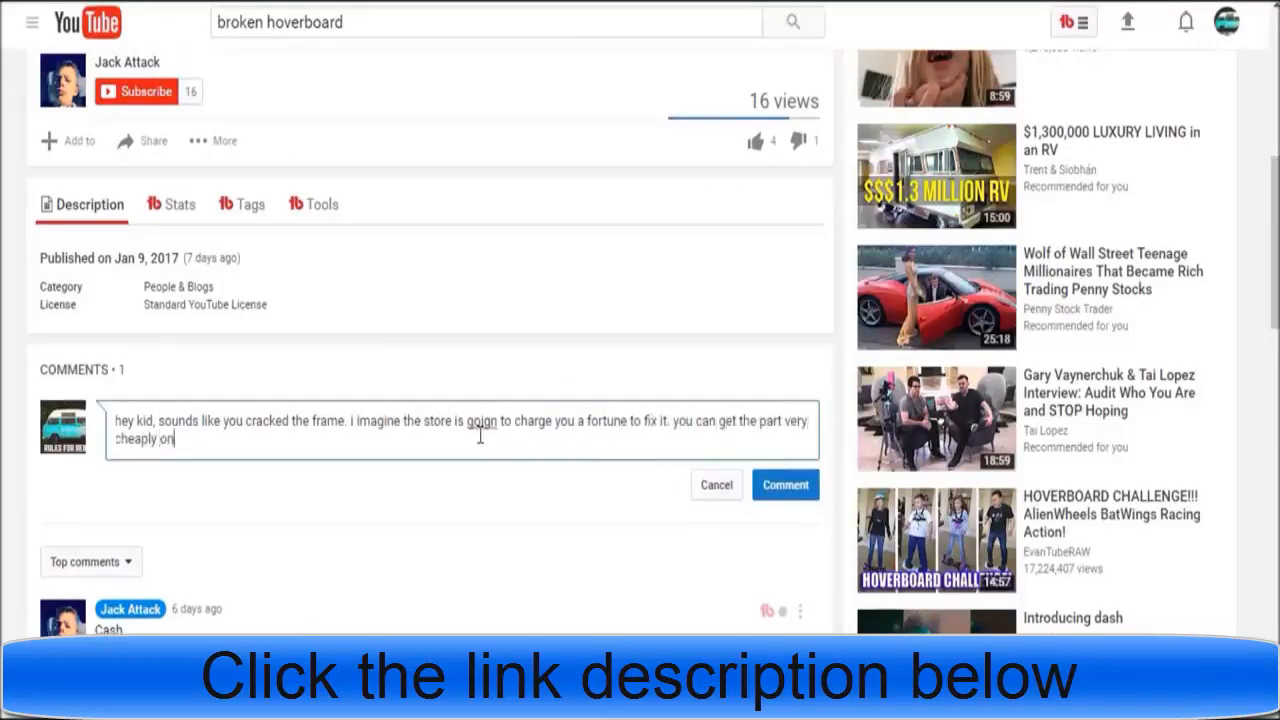
type("amazon")
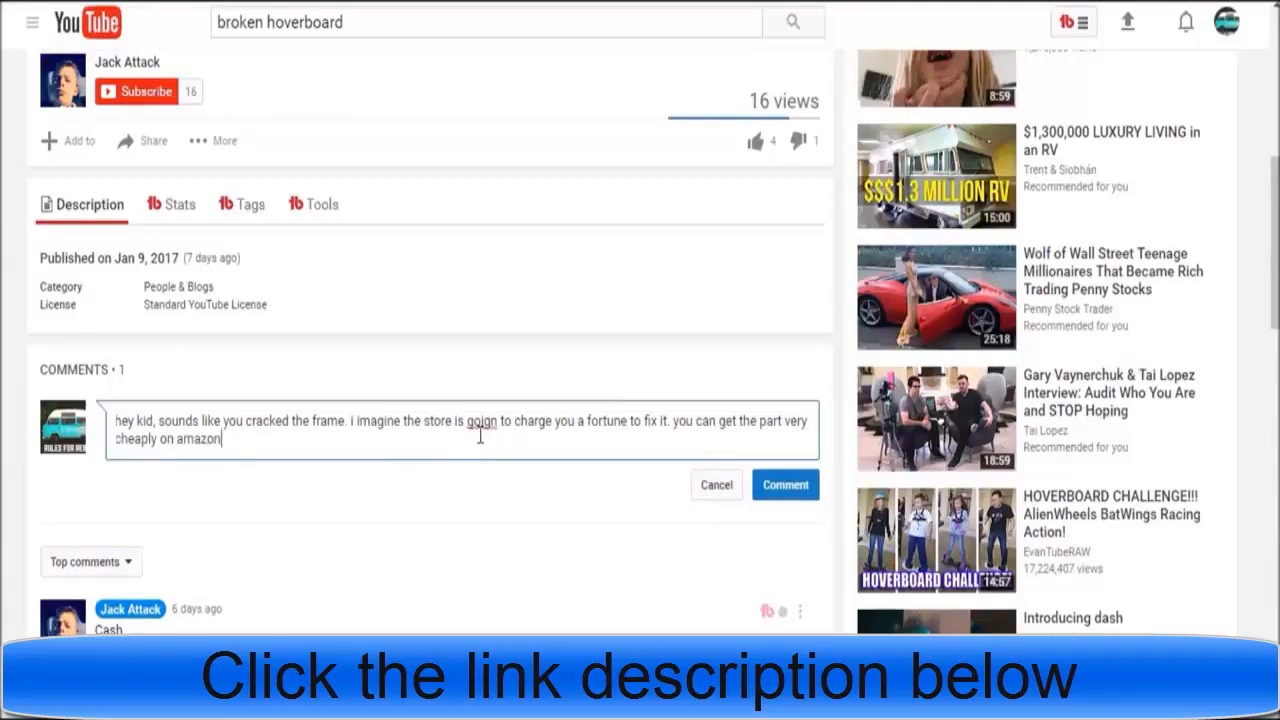
type("http://amzn.to/2ivDtgN")
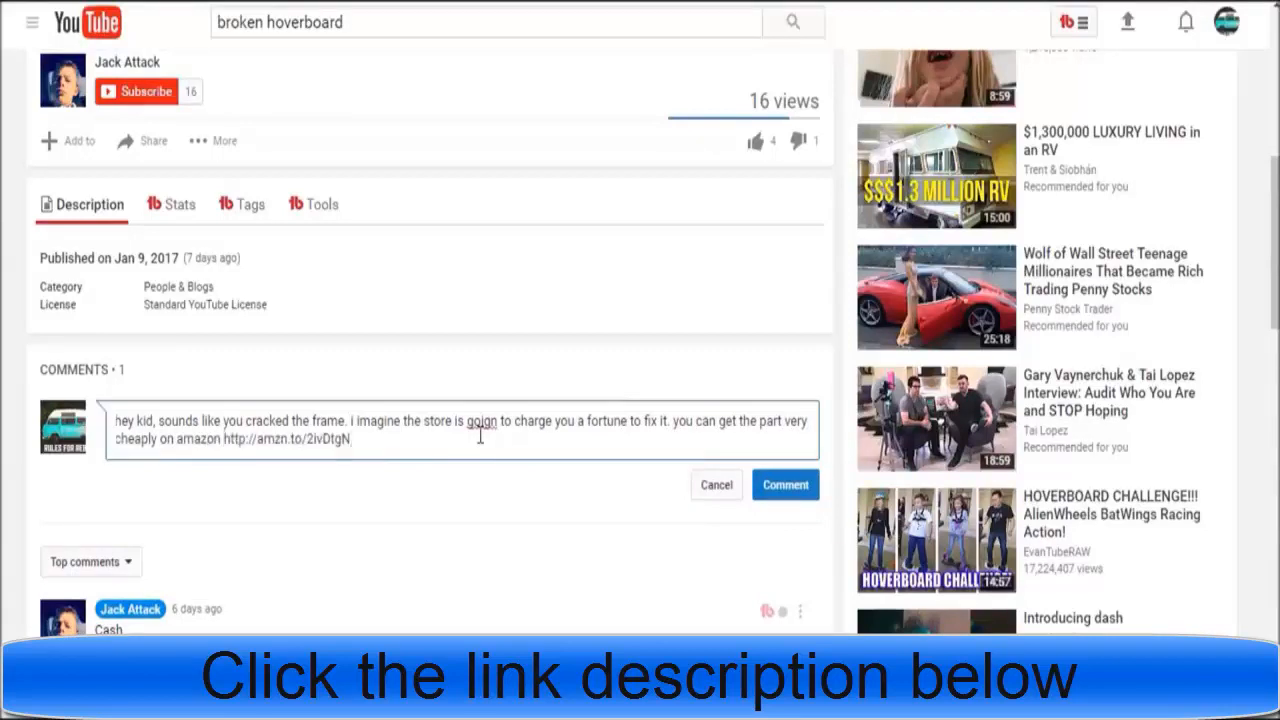
type("its a")
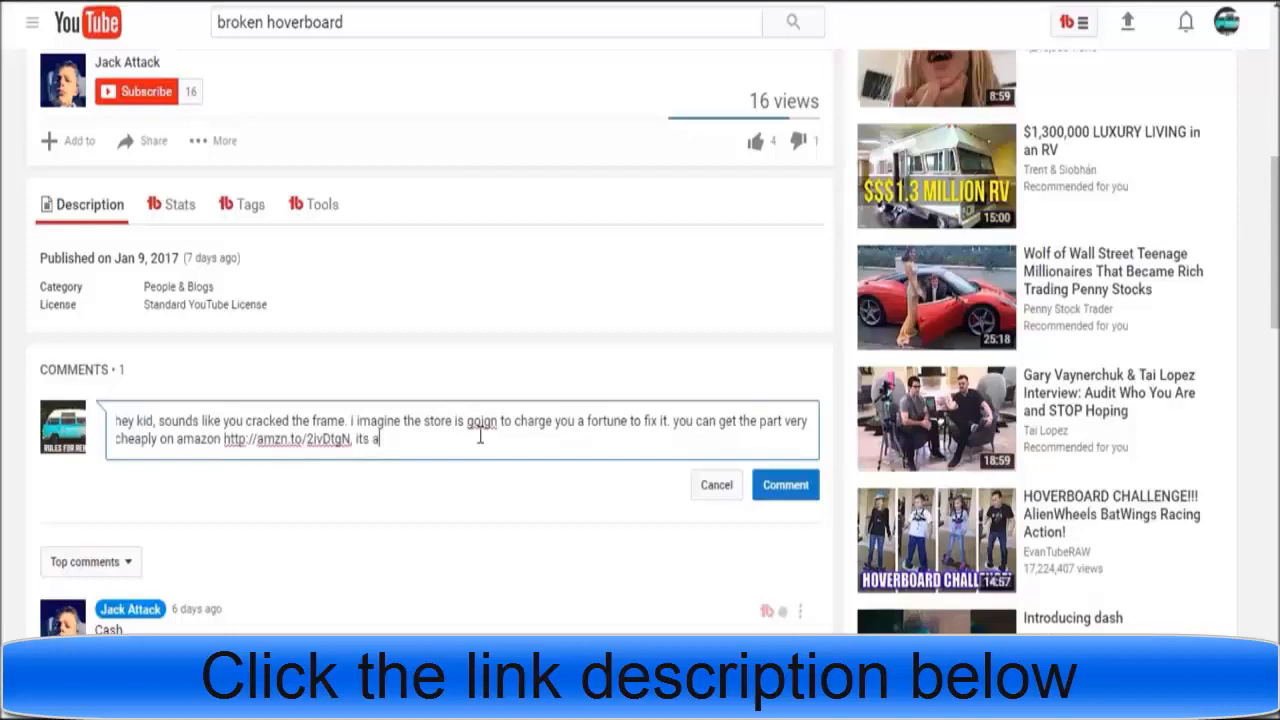
type("pretty easy fix if your ads")
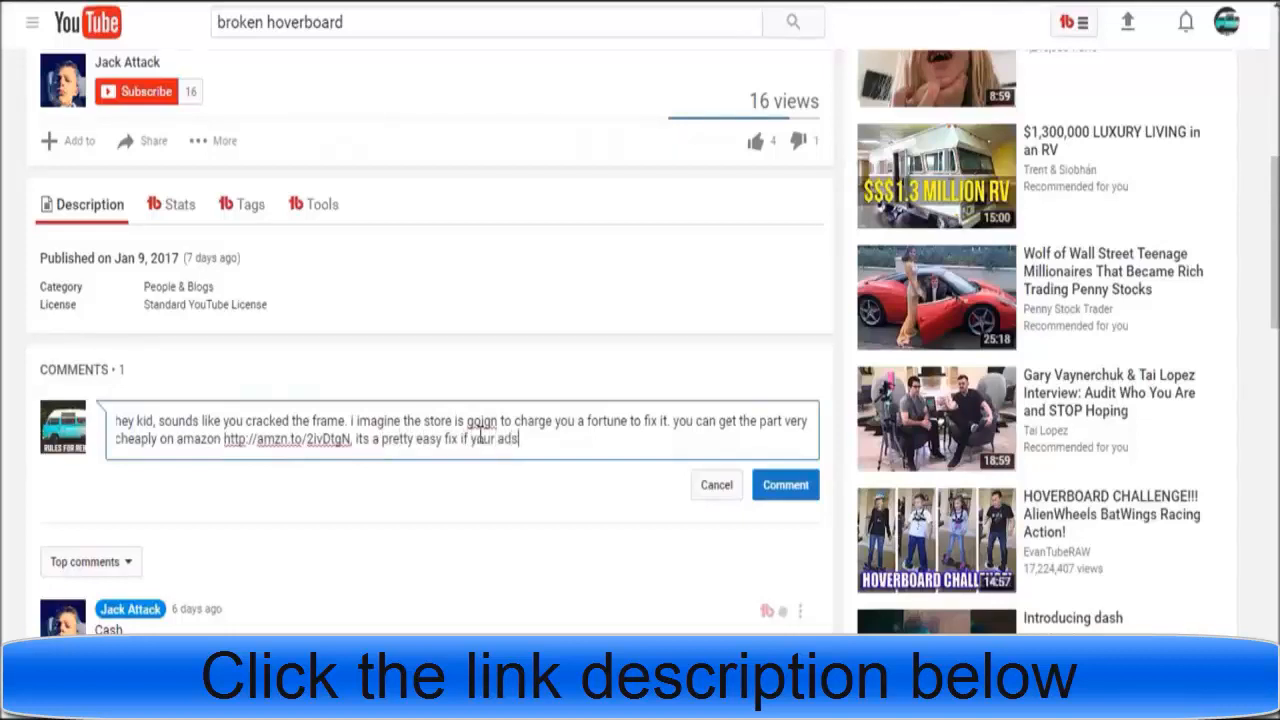
type("dad or someone can")
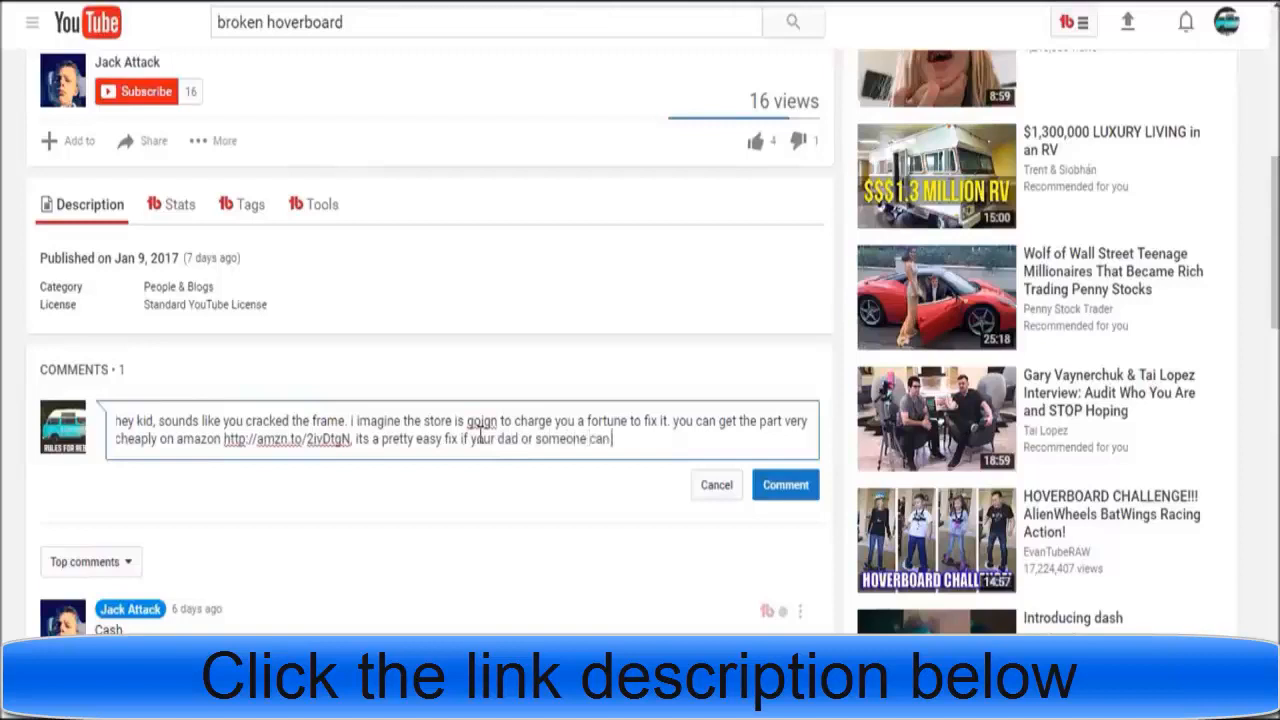
type("help you. let me know if you have")
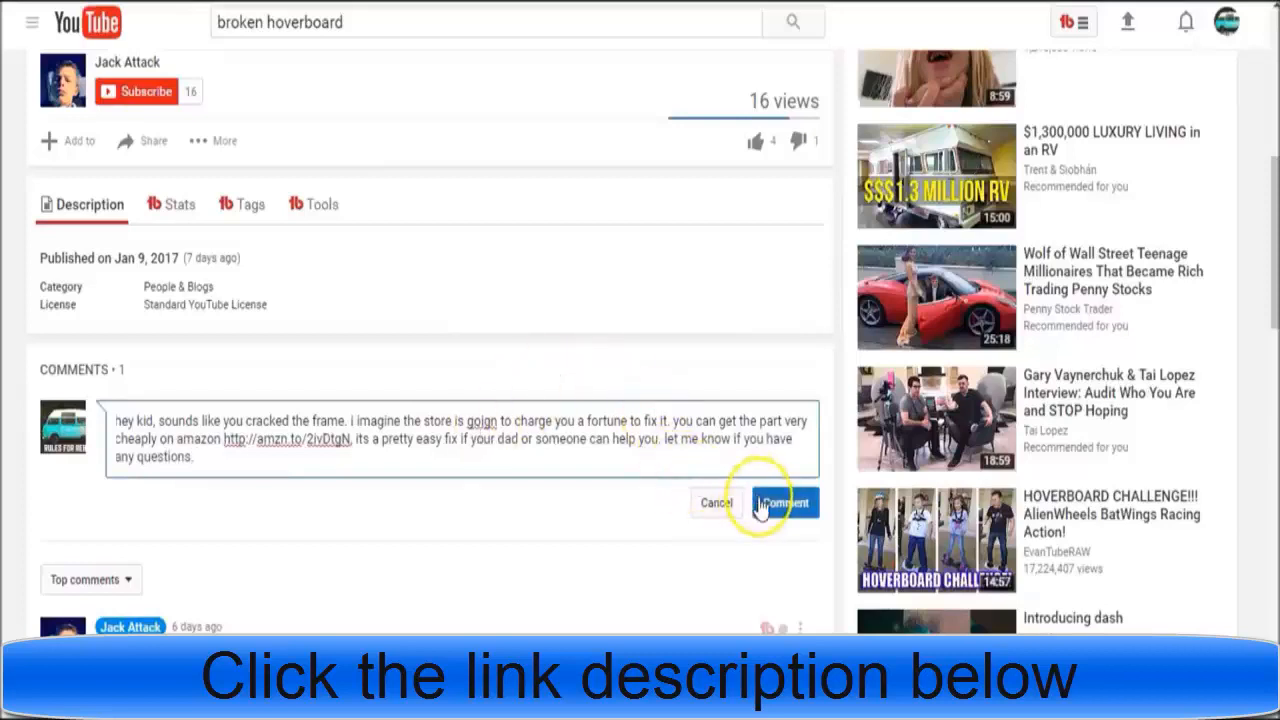
left_click(784, 502)
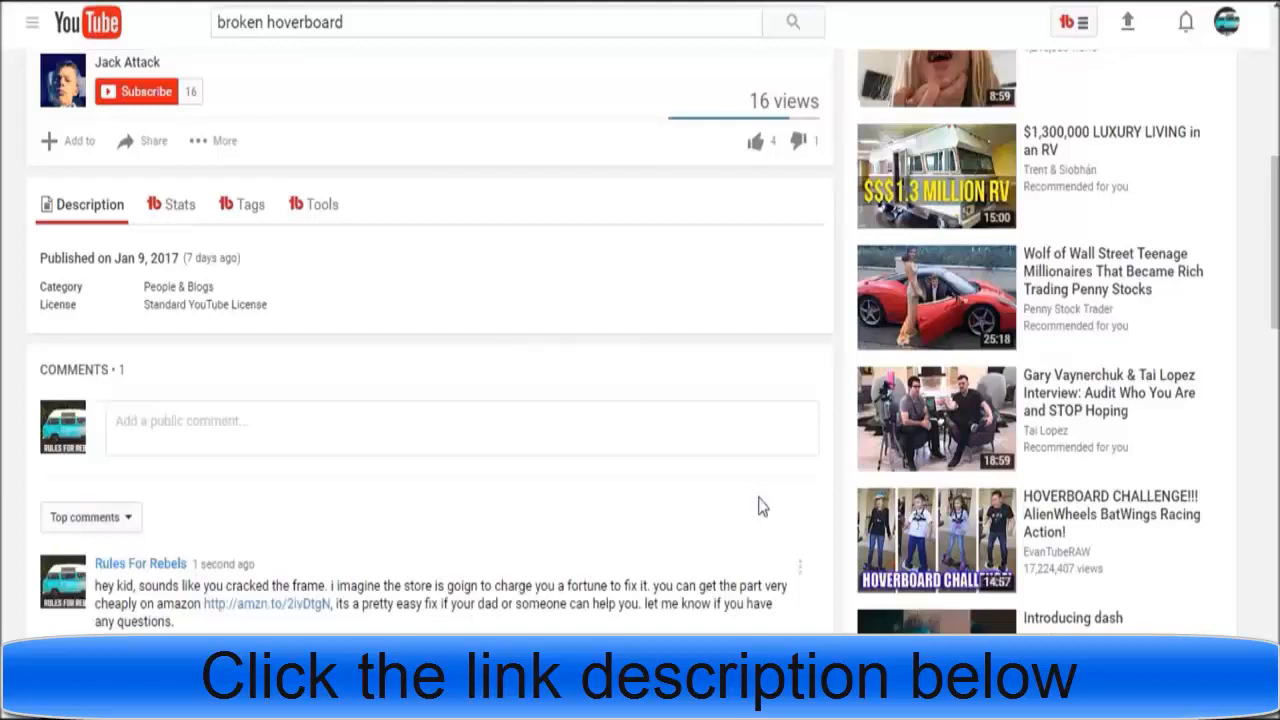
mouse_move(420, 430)
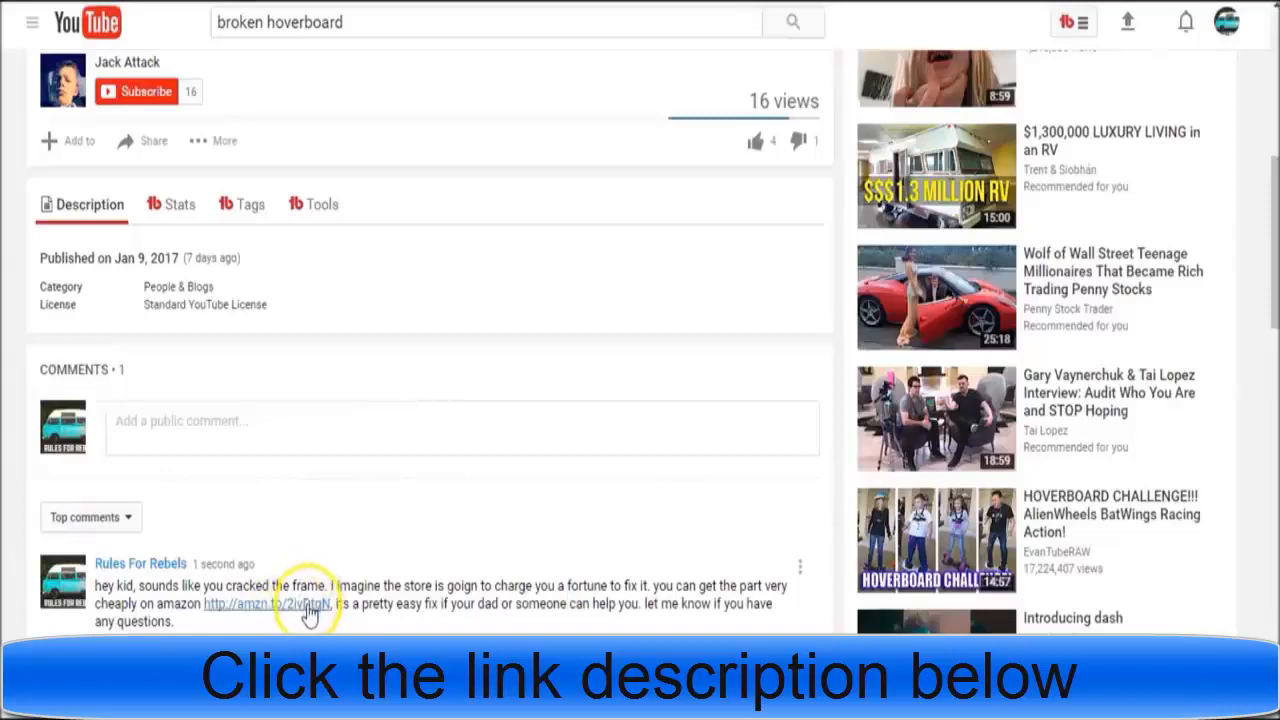
Step: Follow the amzn.to link in the posted comment to the HoverFixer product page
left_click(258, 604)
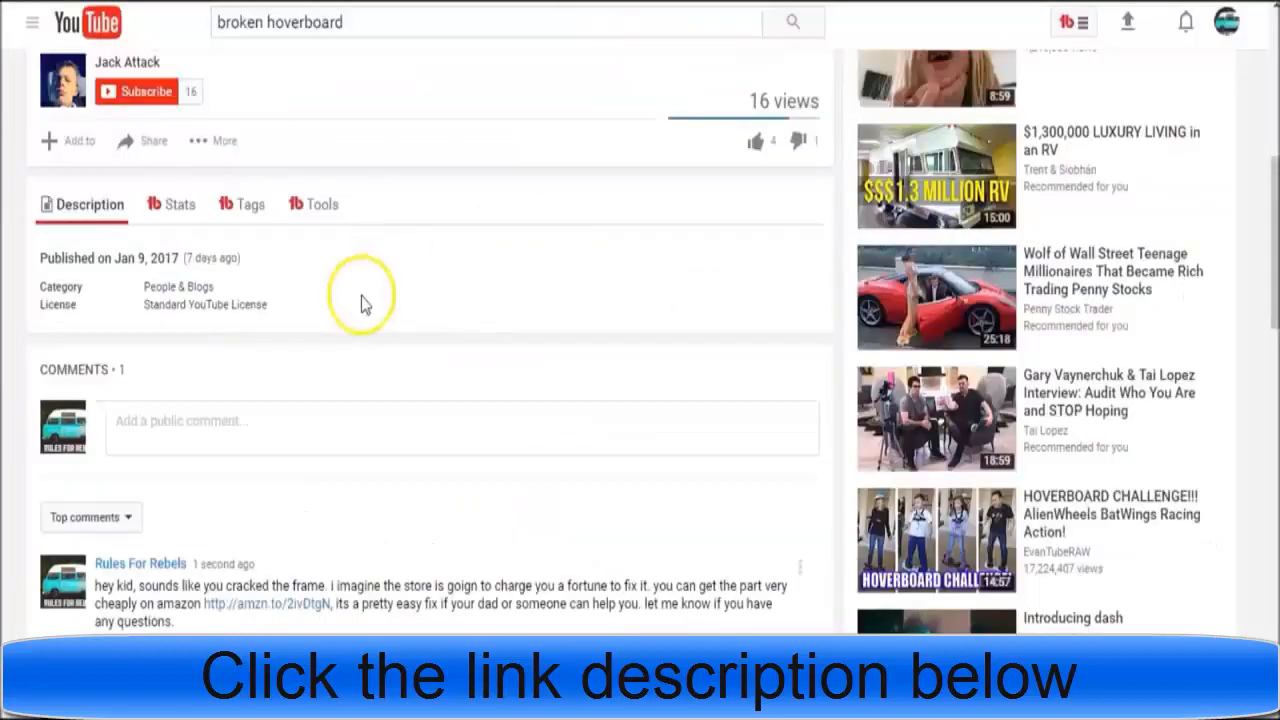
left_click(266, 604)
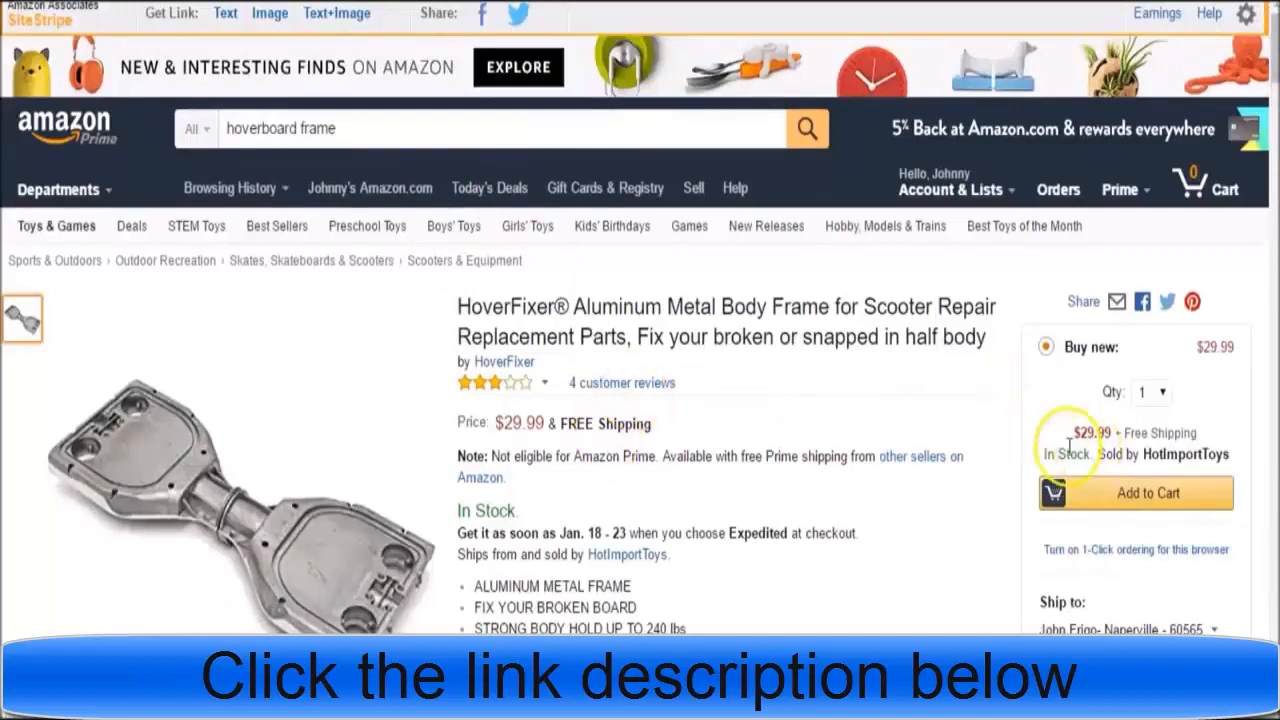
mouse_move(766, 226)
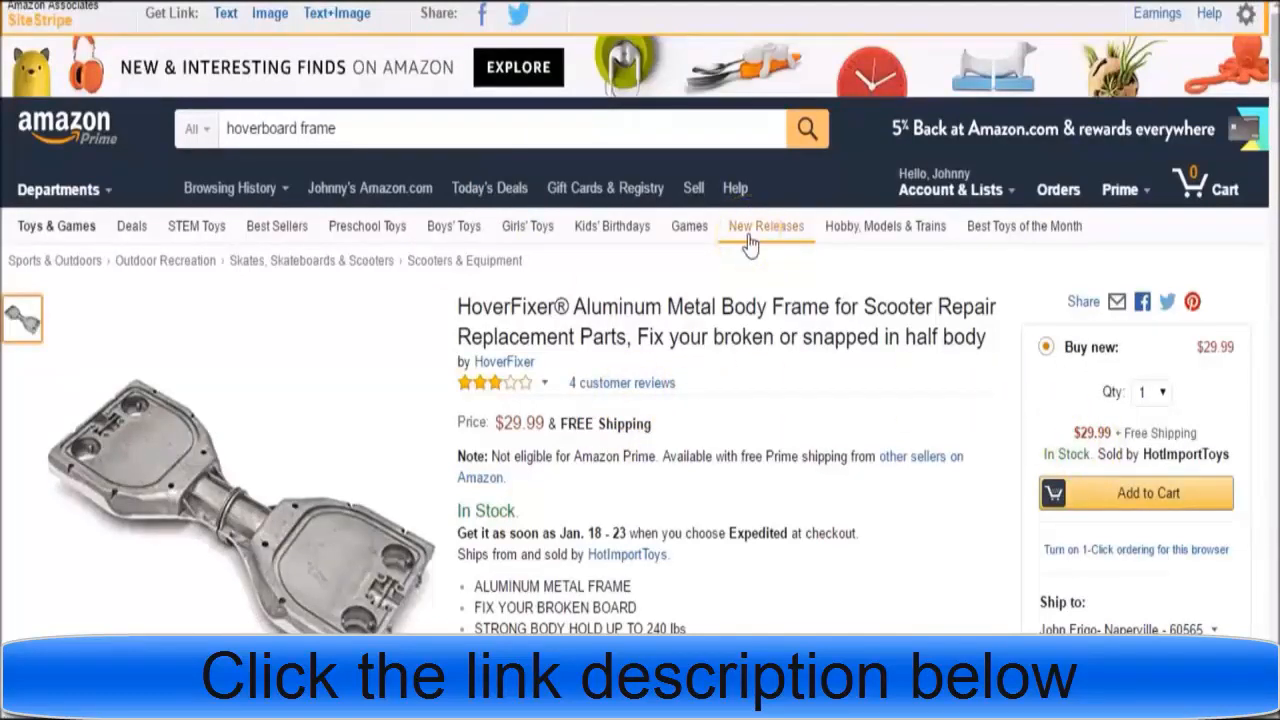
mouse_move(516, 14)
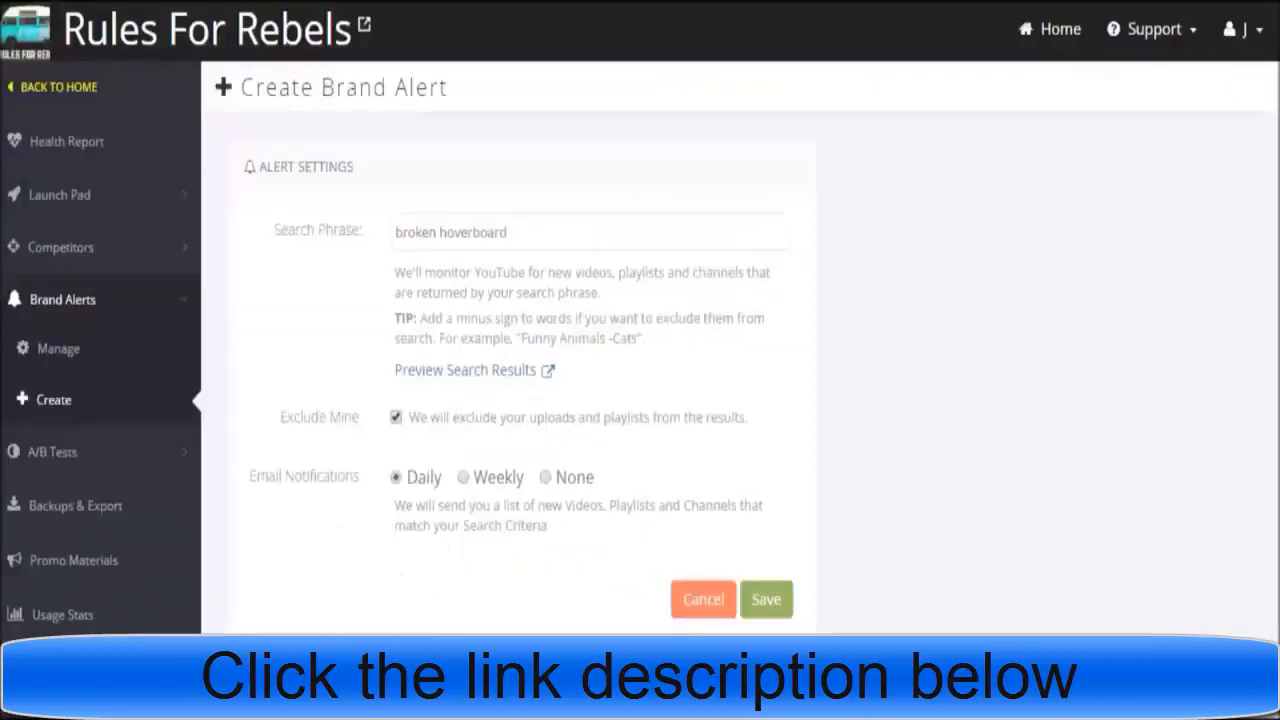
mouse_move(576, 388)
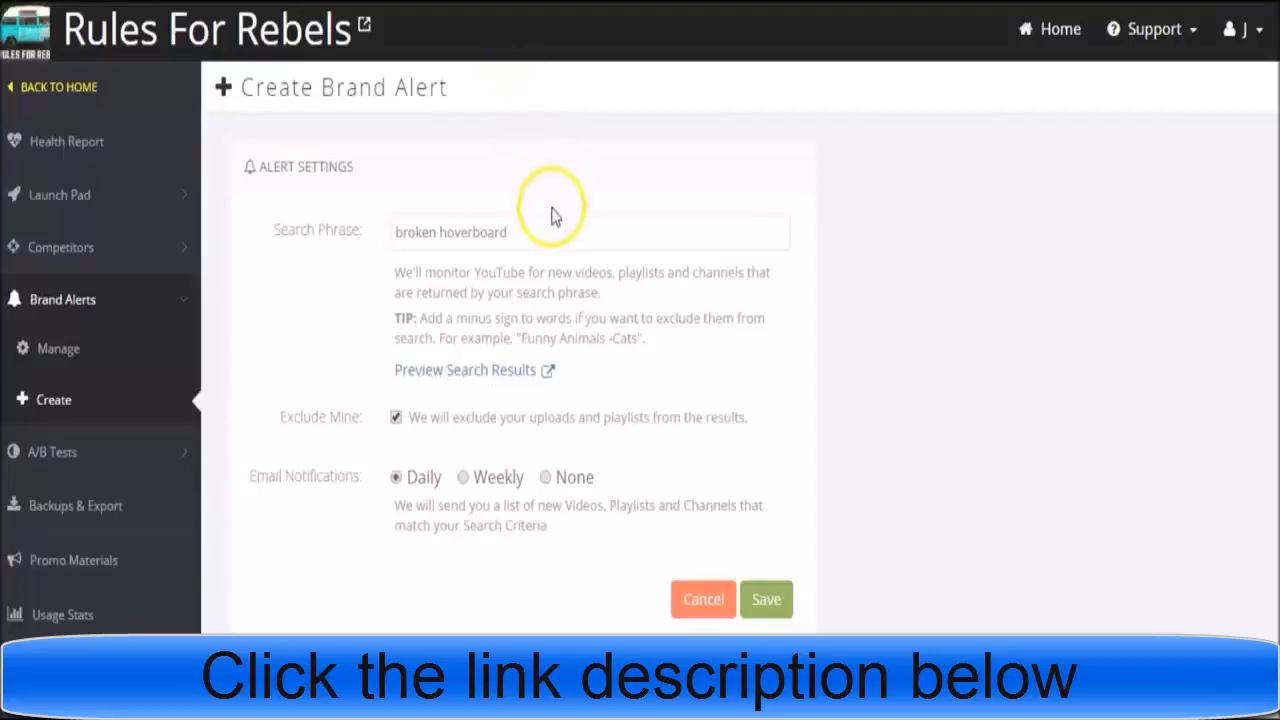
Step: Replace the search phrase with 'snoop micro g'
triple_click(450, 232)
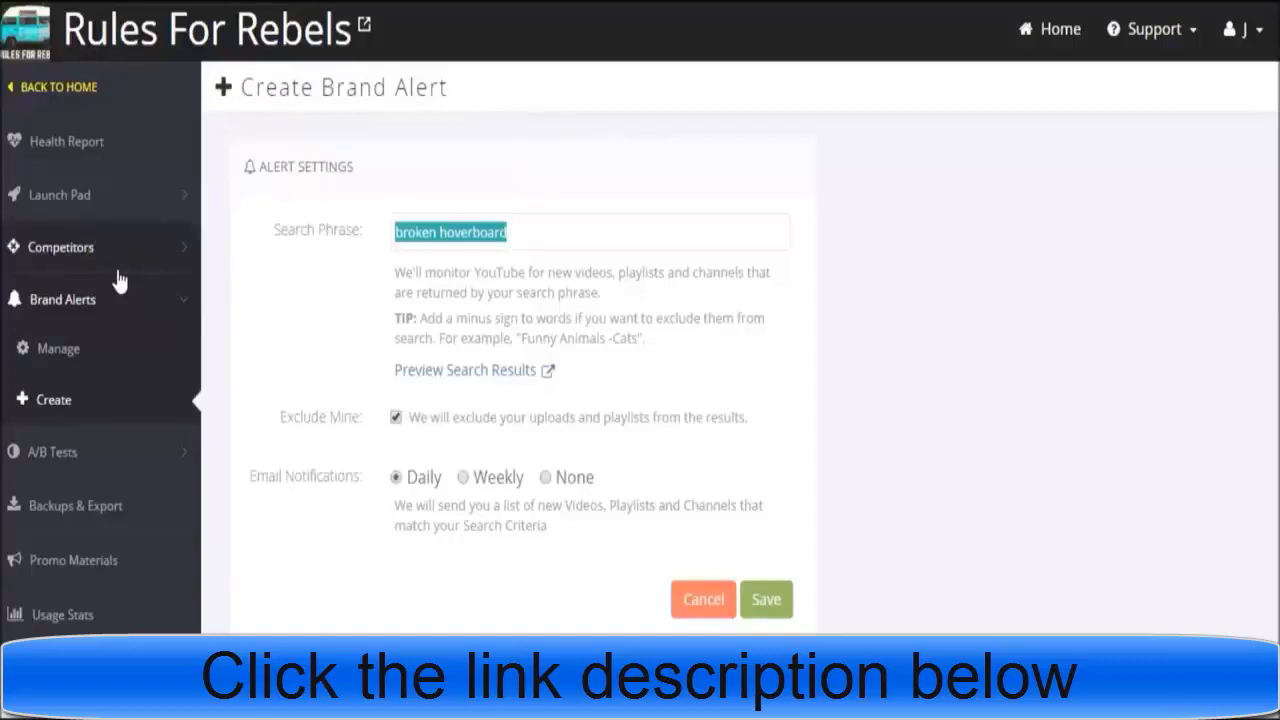
type("snoop micro g")
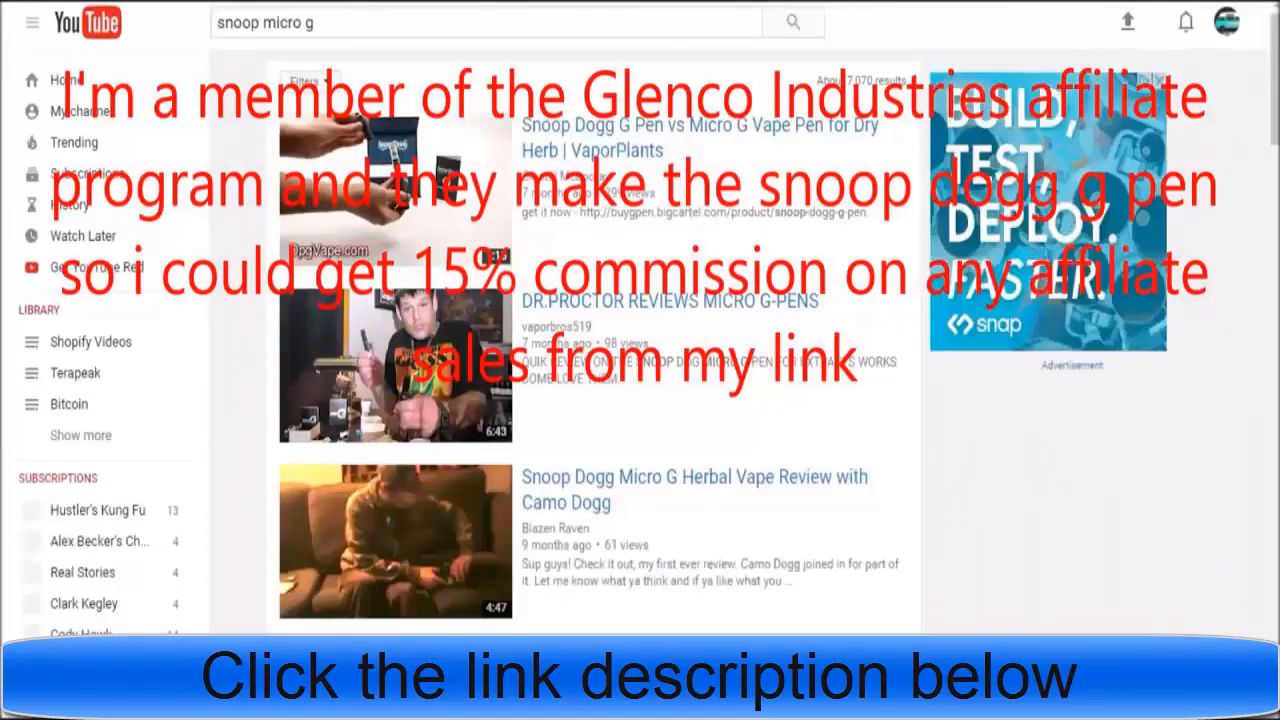
left_click(770, 390)
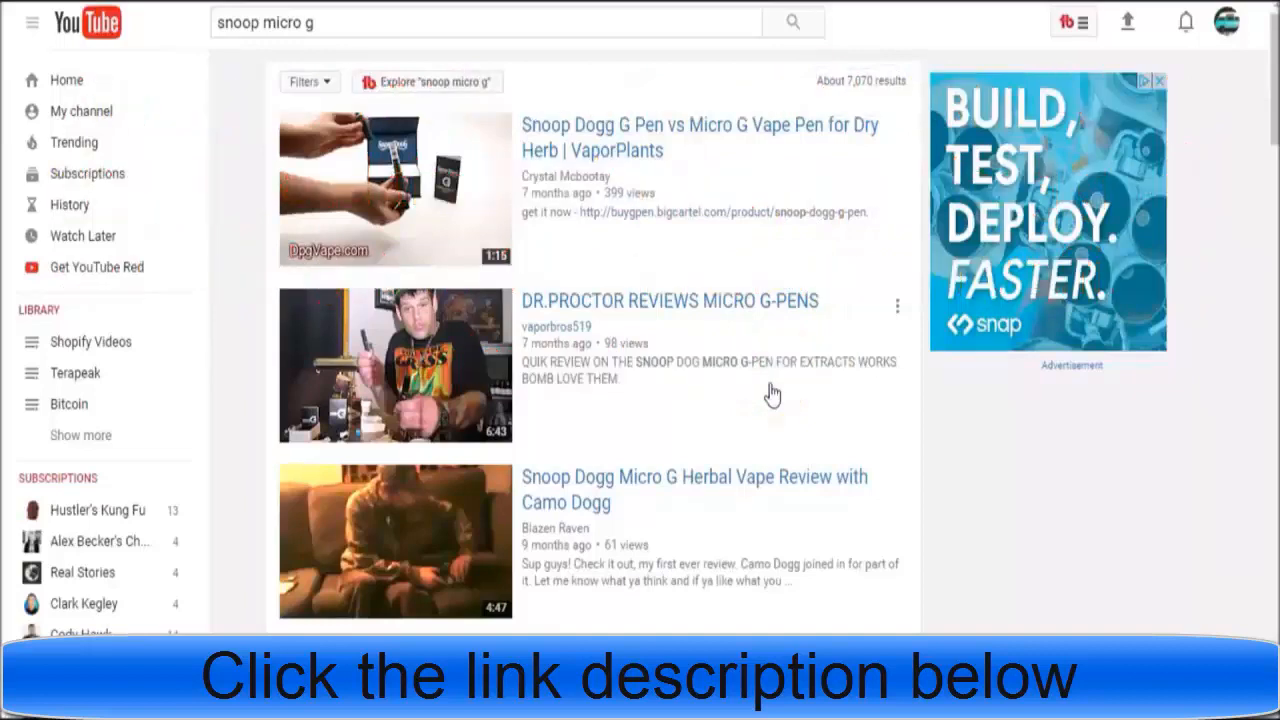
mouse_move(692, 512)
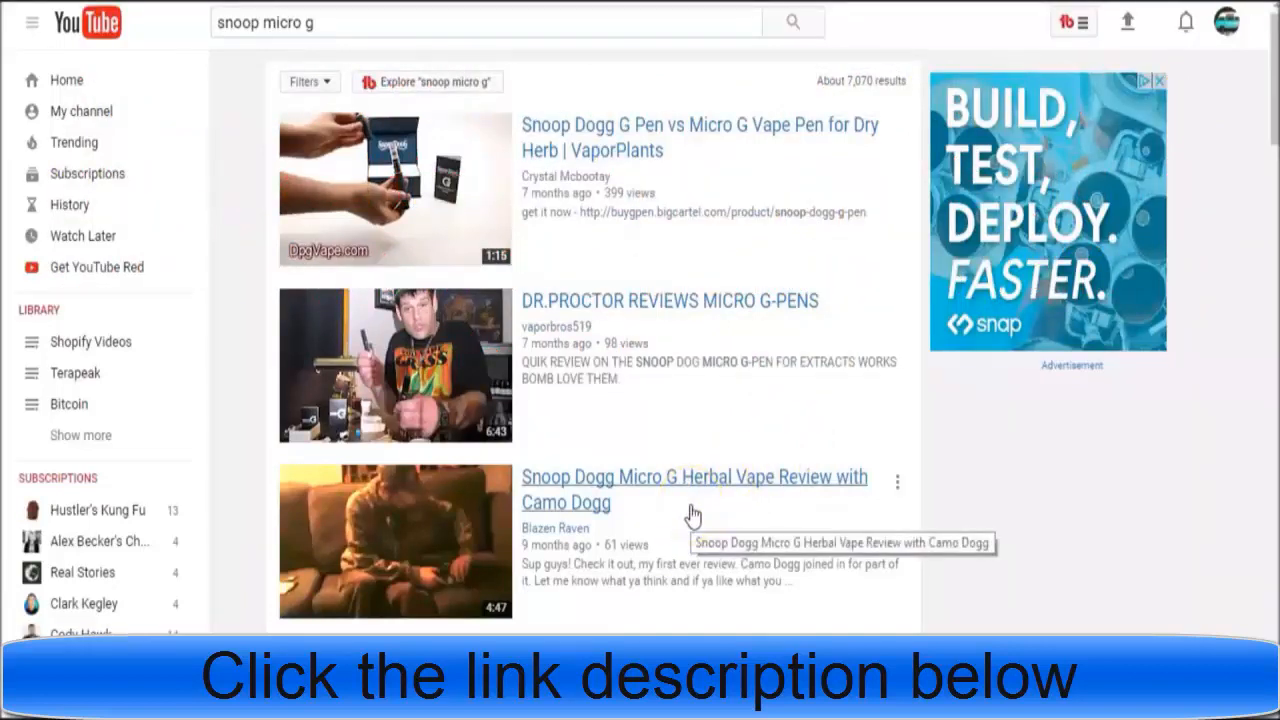
scroll("down", 3)
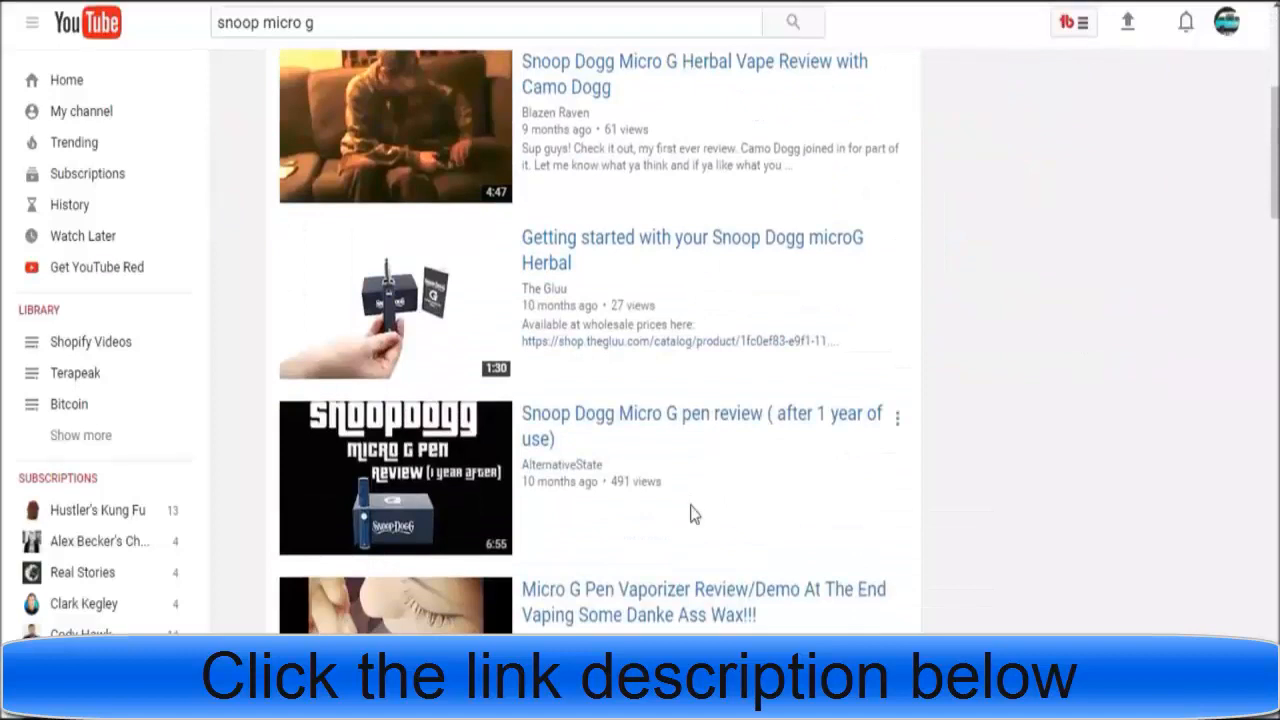
mouse_move(712, 298)
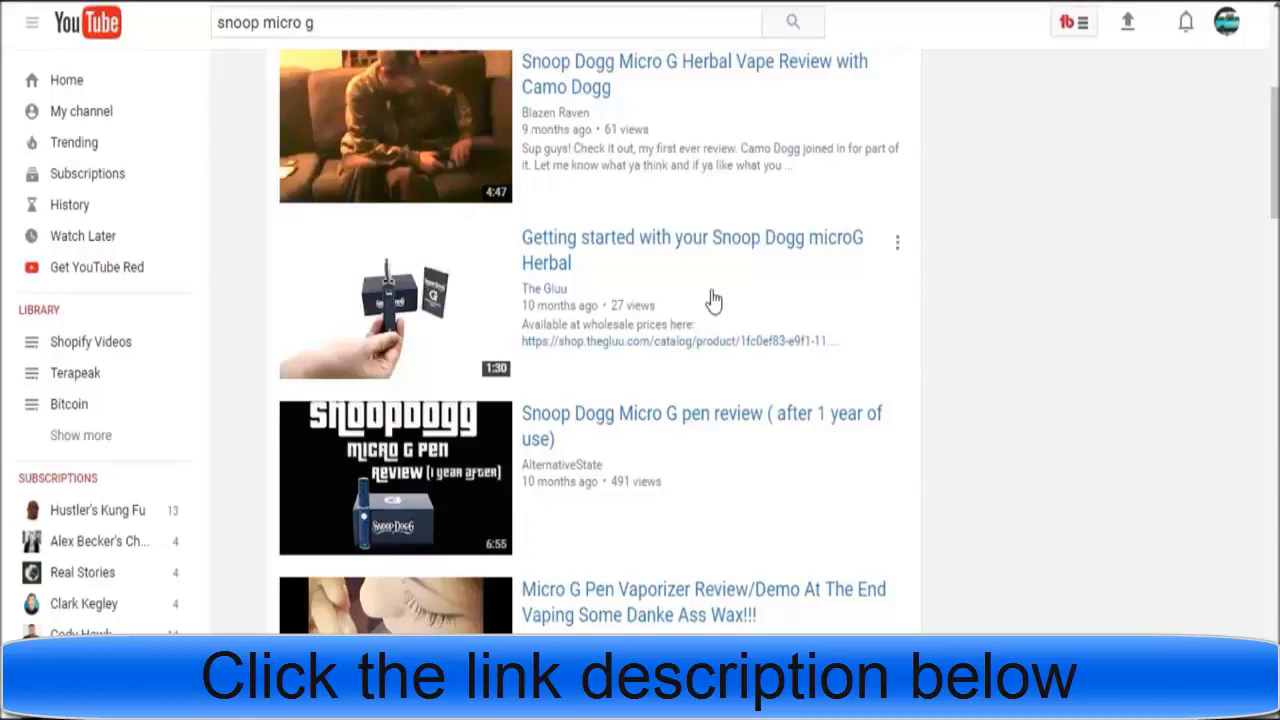
scroll("down", 3)
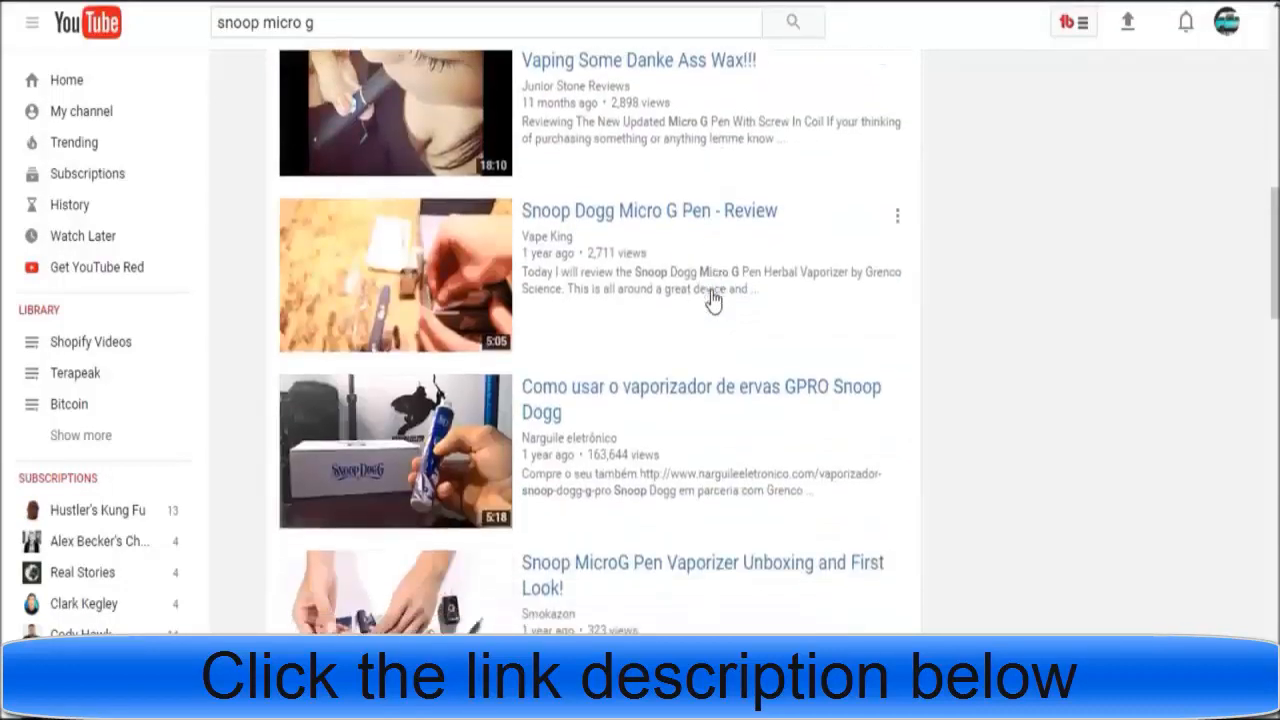
scroll("down", 3)
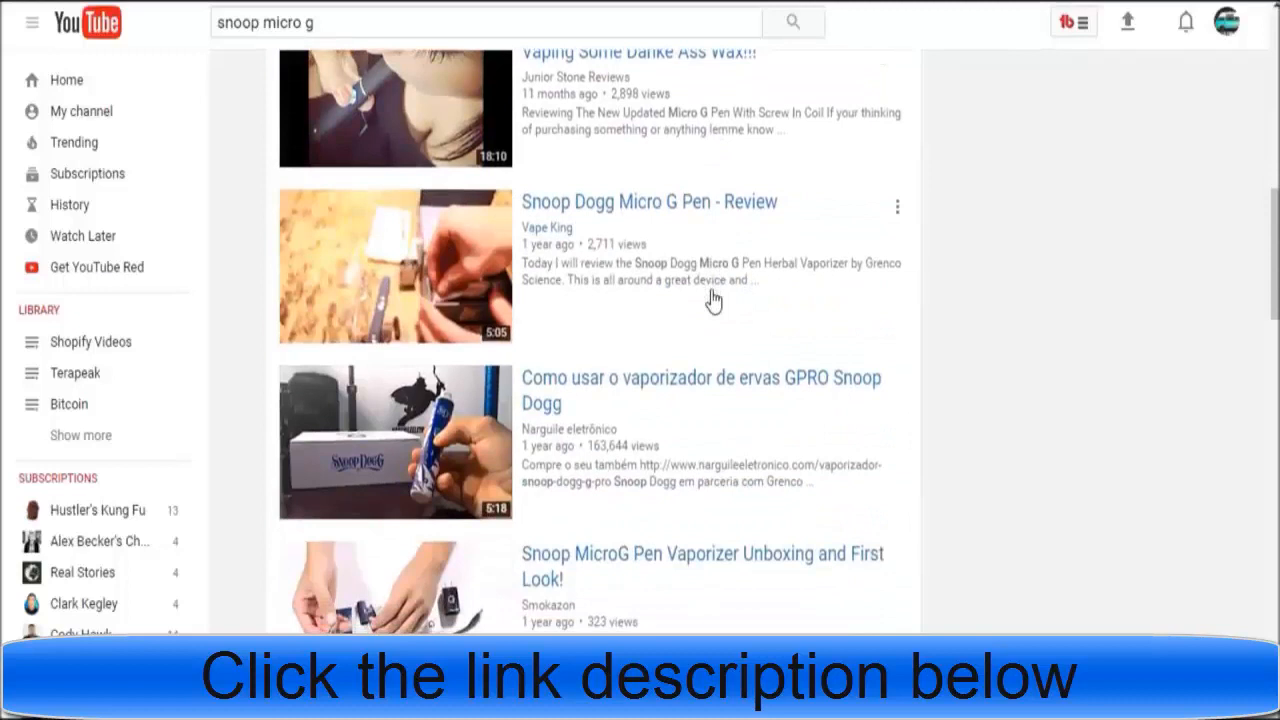